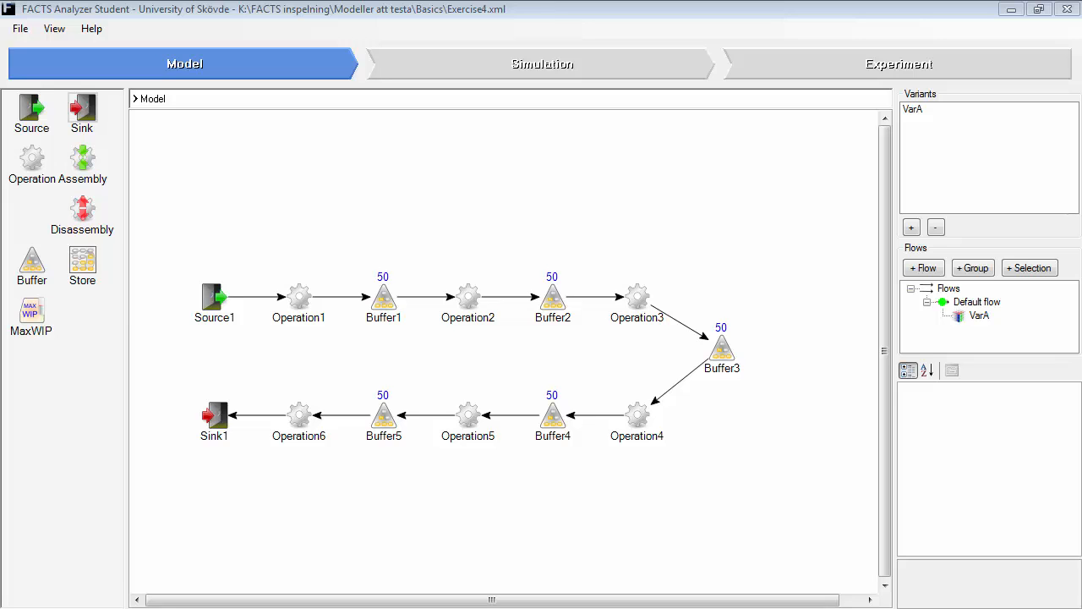
mouse_move(321, 294)
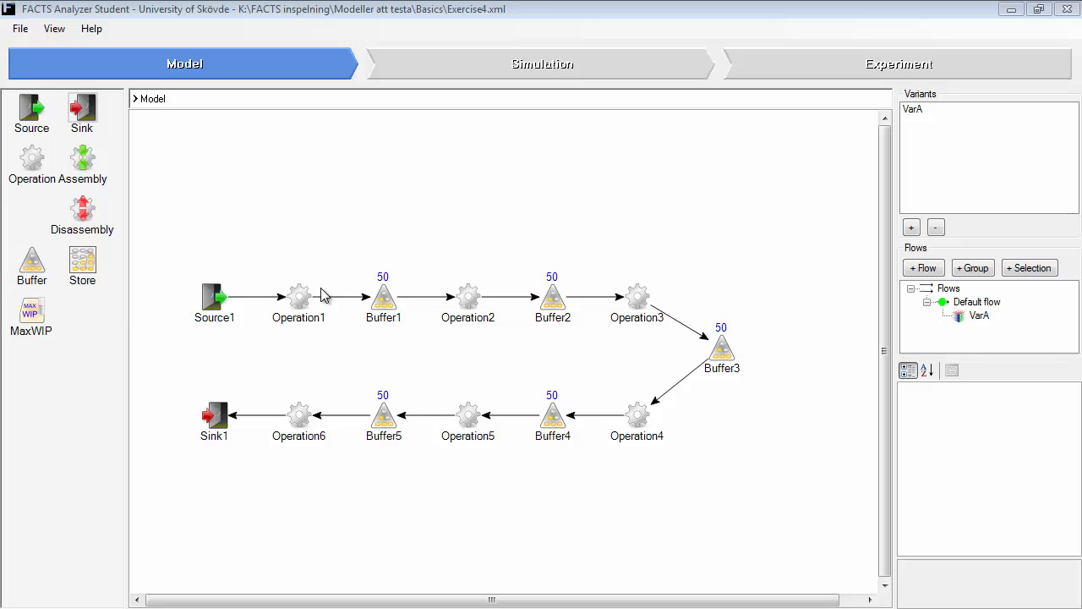
Review the process time and disturbance settings of Operations 1, 3, 4, 6 and 5
click(298, 296)
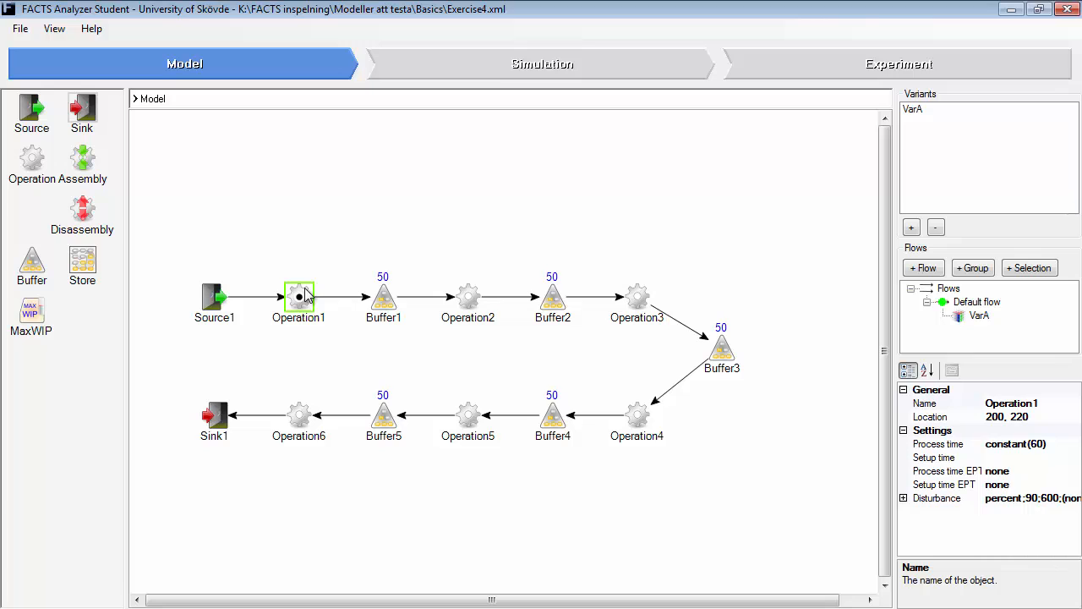
mouse_move(301, 296)
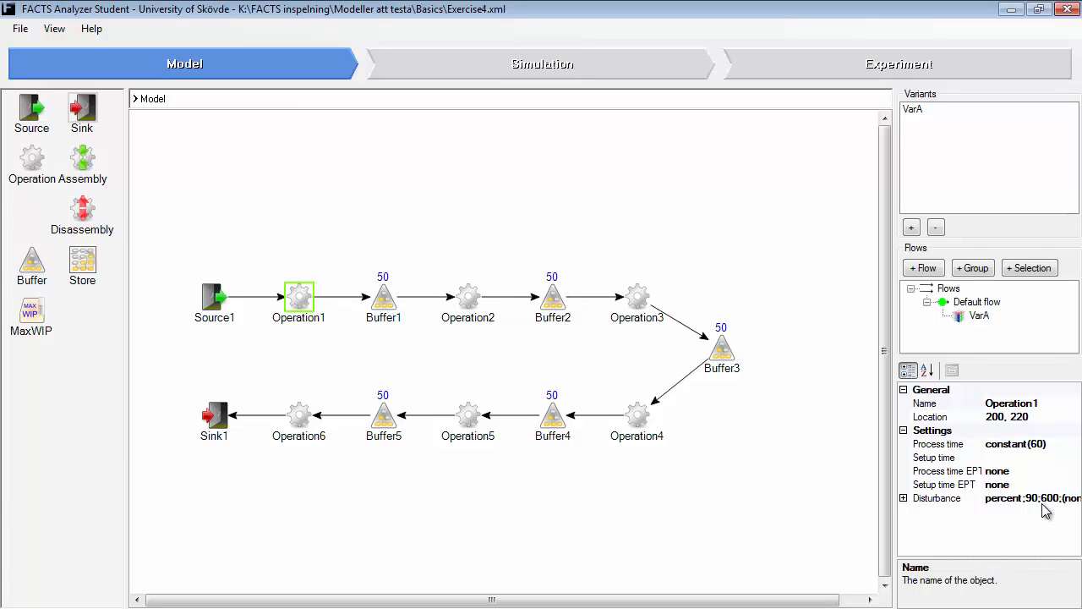
mouse_move(1029, 509)
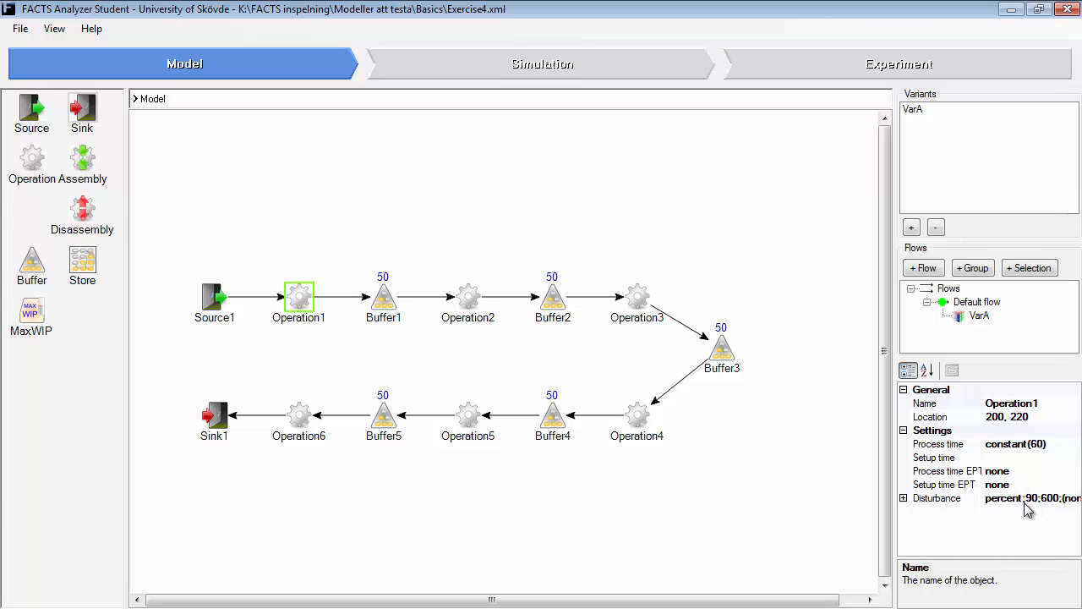
mouse_move(1047, 508)
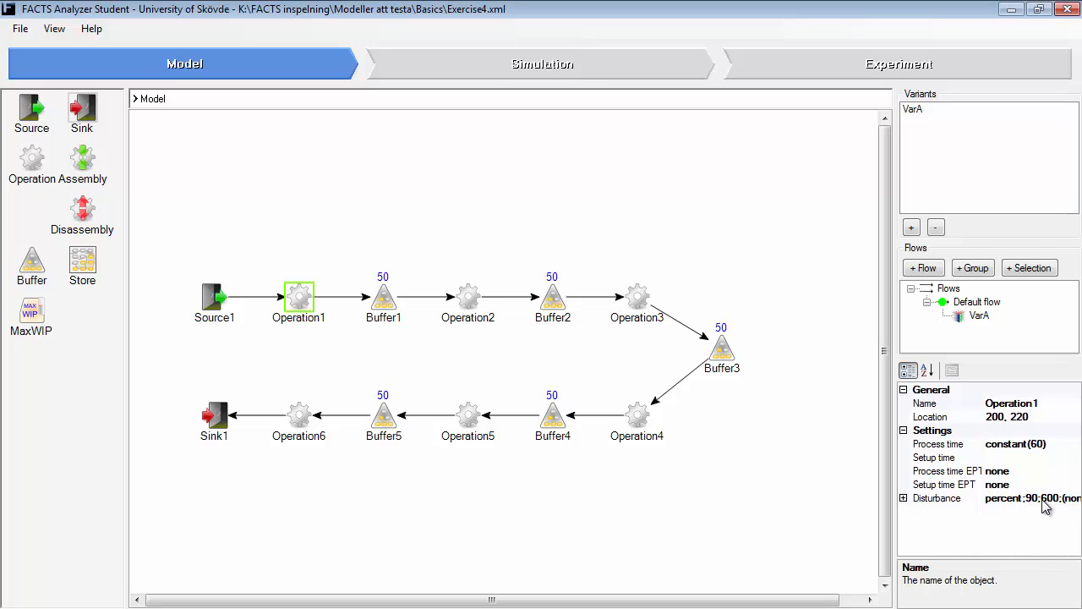
mouse_move(470, 297)
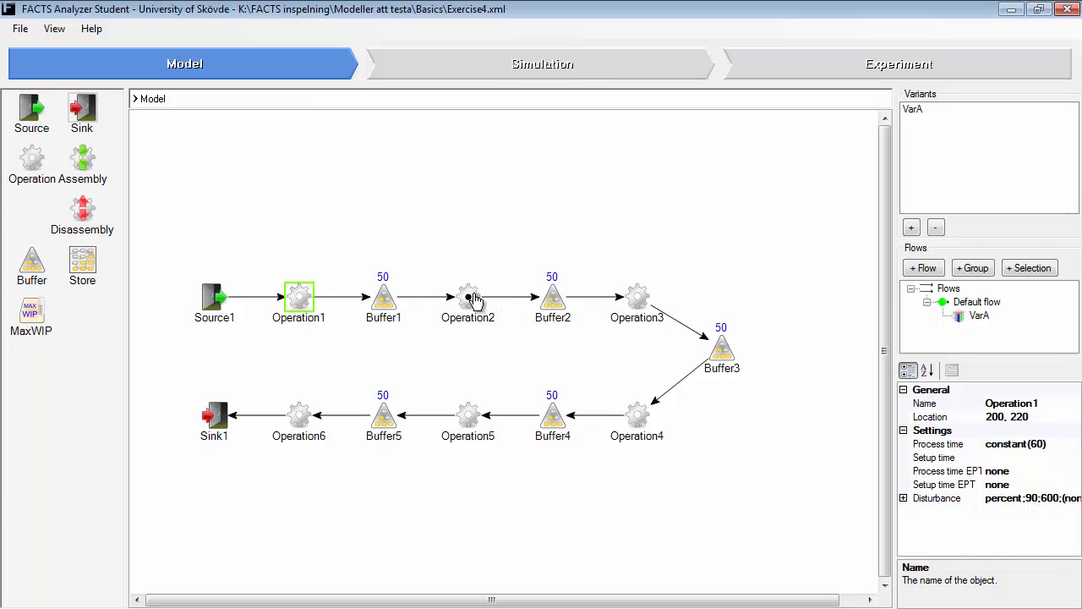
click(636, 296)
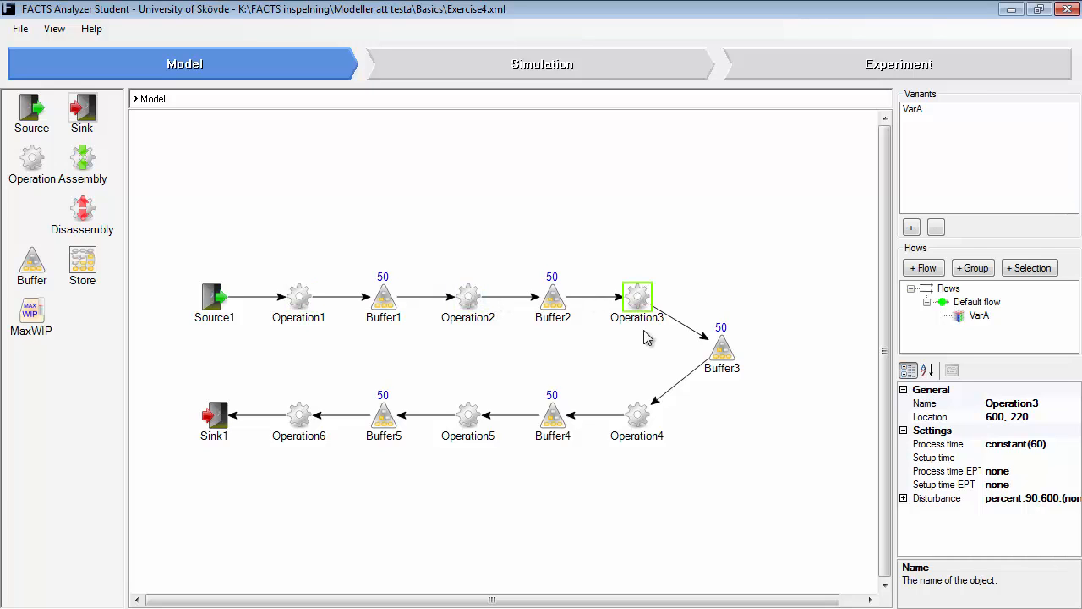
click(636, 416)
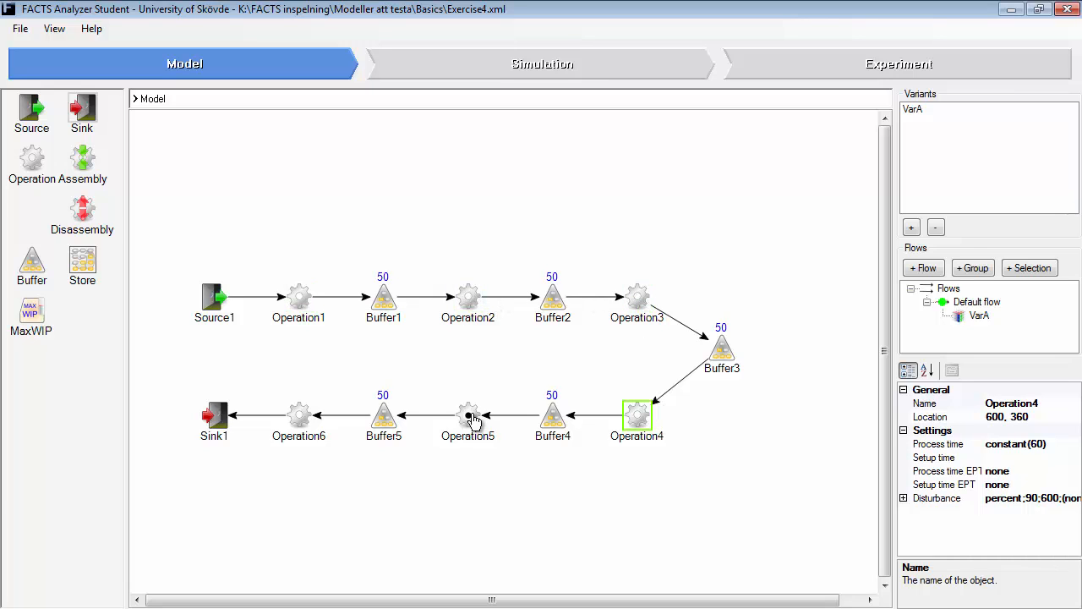
click(297, 414)
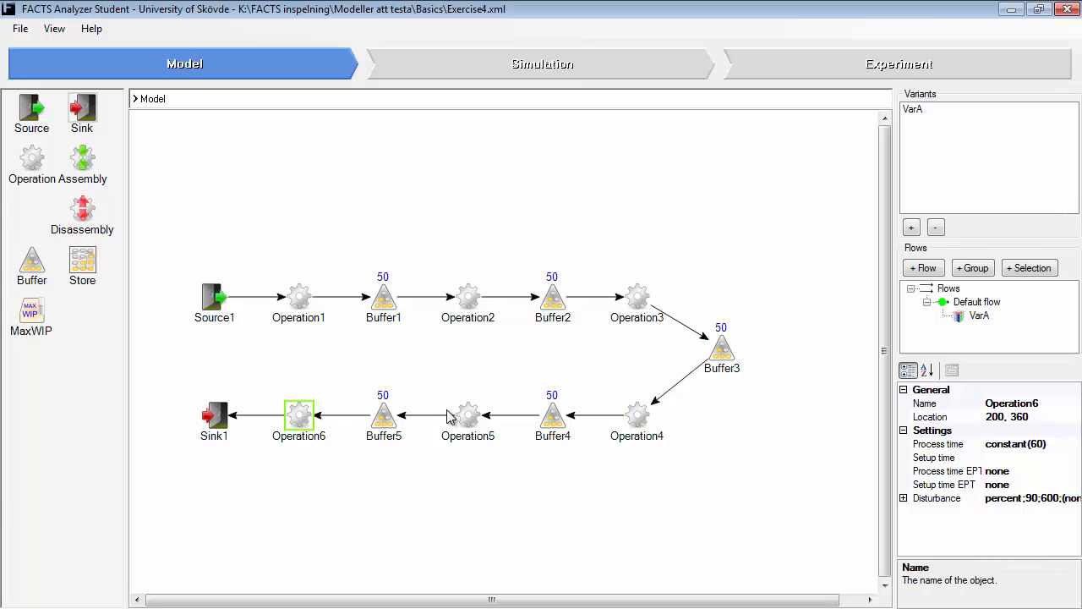
click(467, 415)
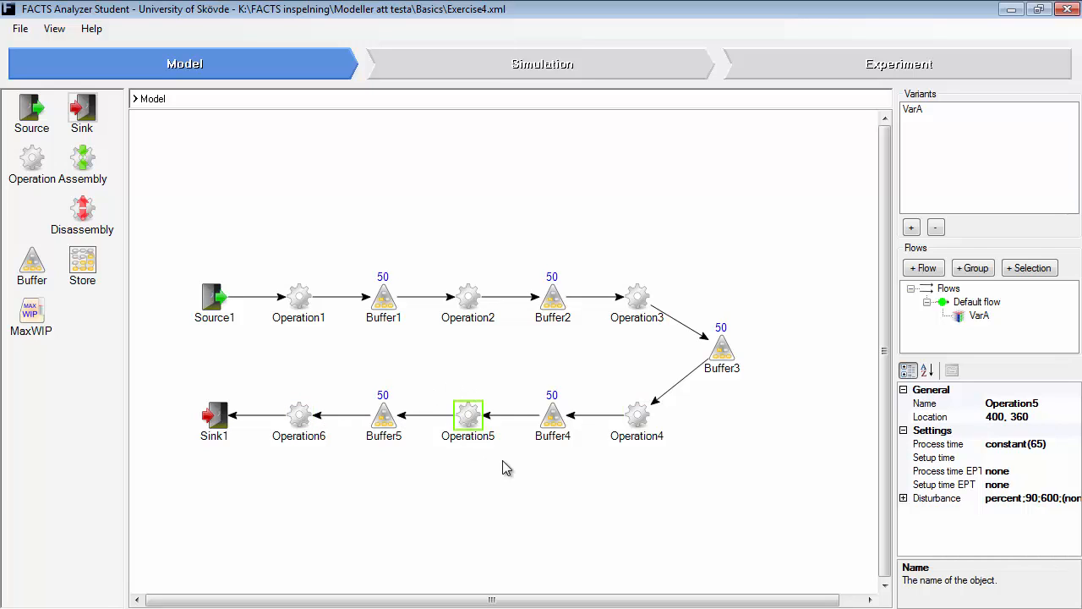
mouse_move(1031, 450)
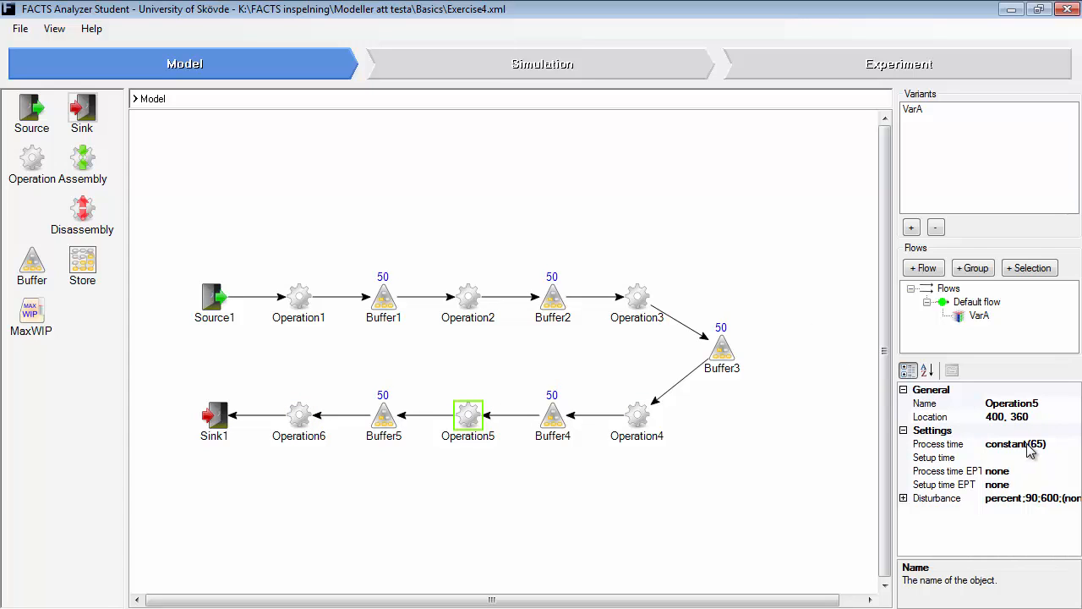
click(939, 443)
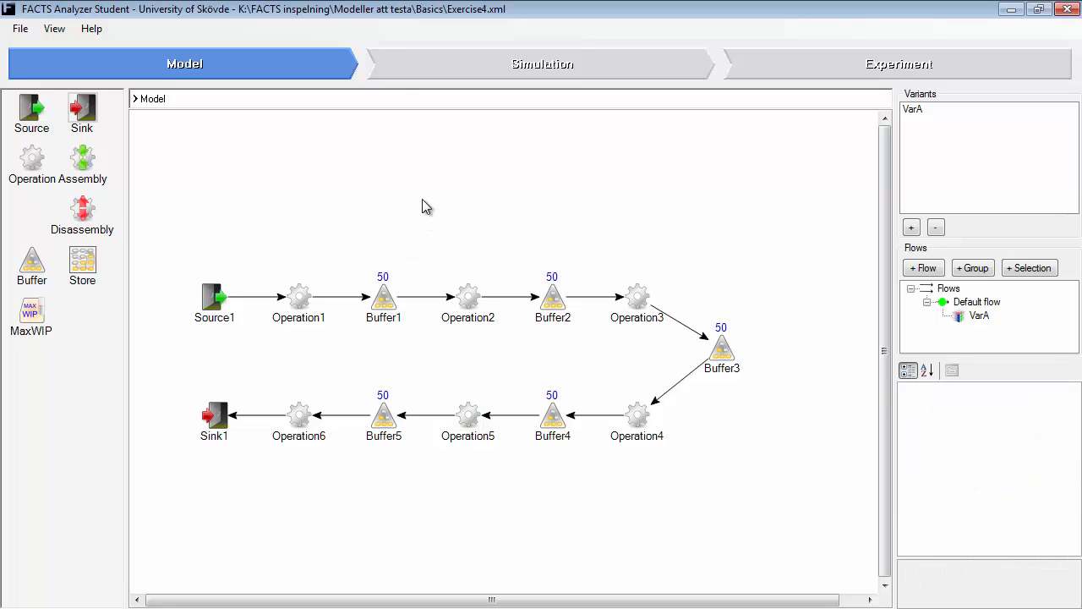
Enable Shifting Bottleneck Detection and start the experiment to get its output
click(898, 65)
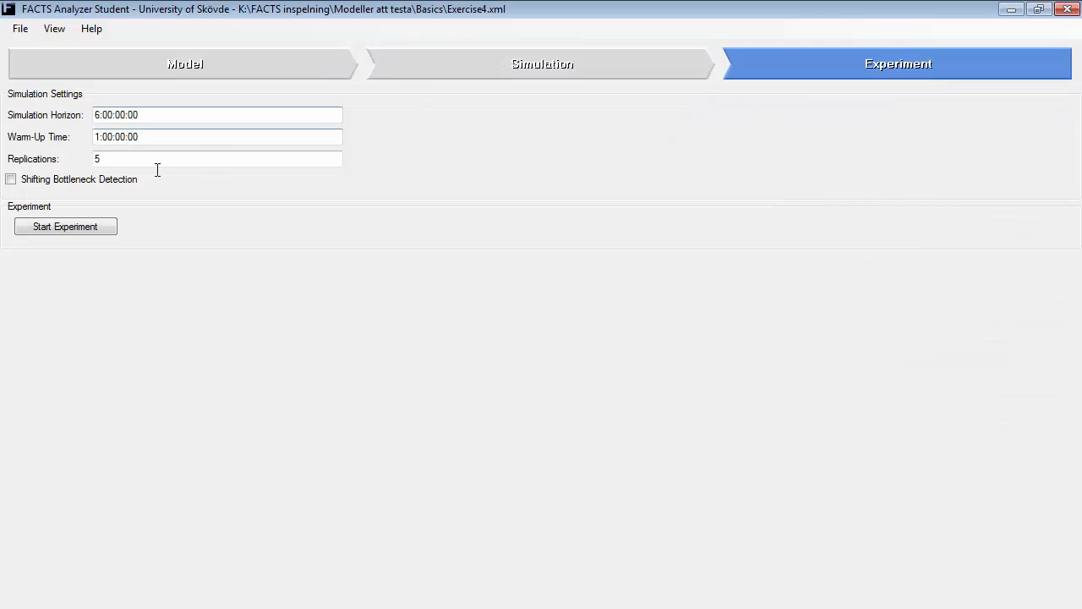
click(10, 180)
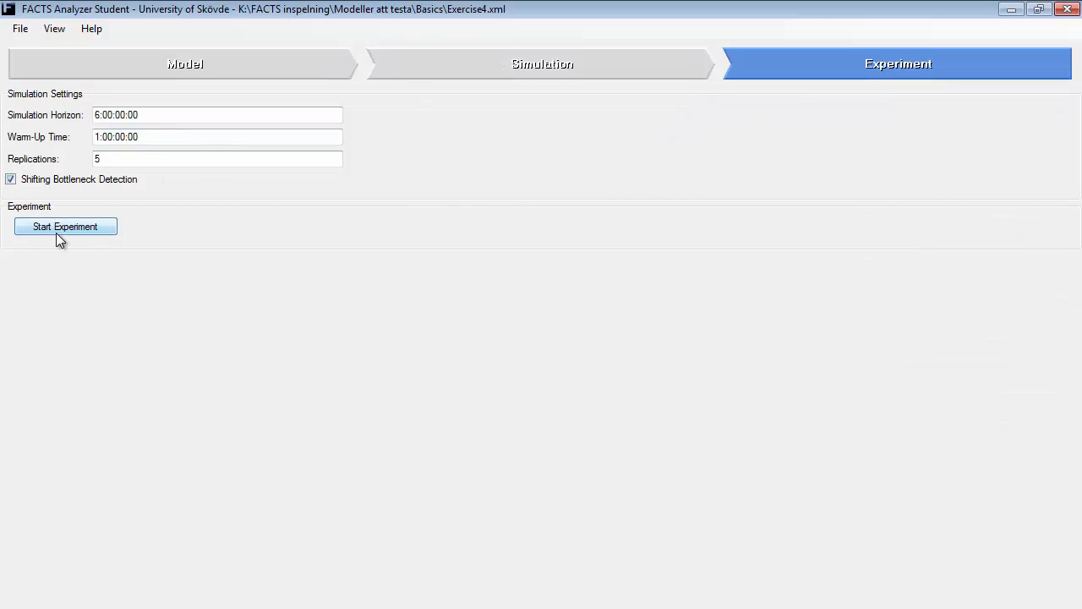
click(65, 227)
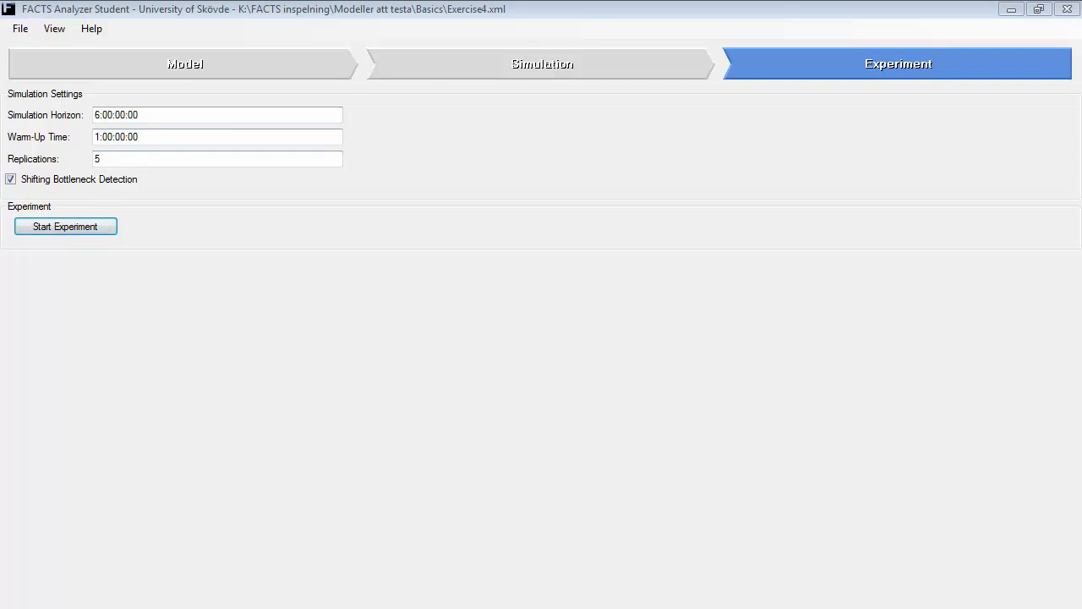
click(64, 227)
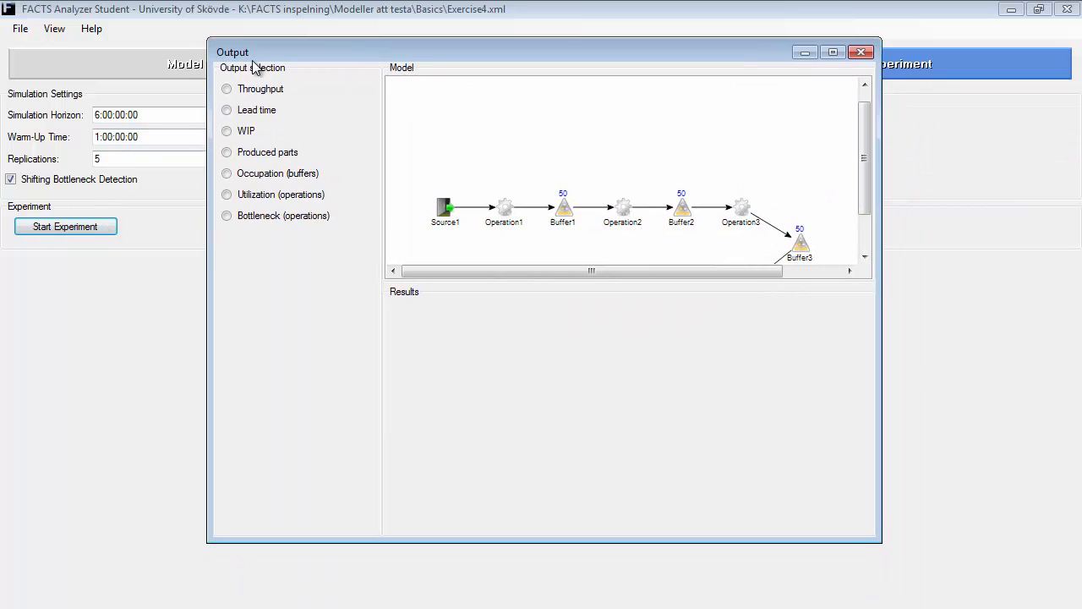
Show the Throughput chart, then the WIP chart comparing plant and variant
click(227, 88)
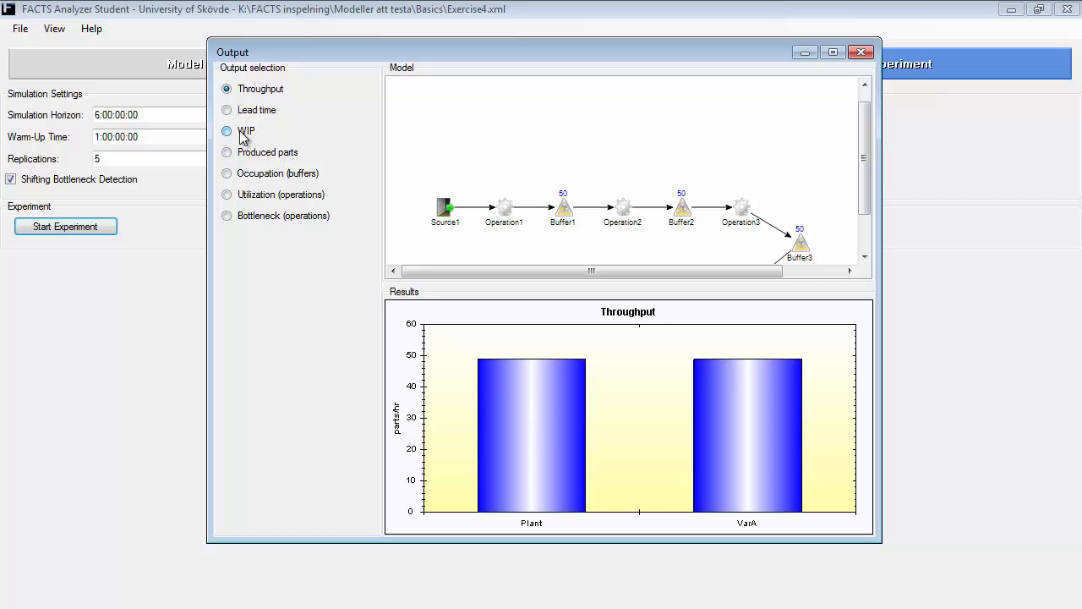
click(227, 131)
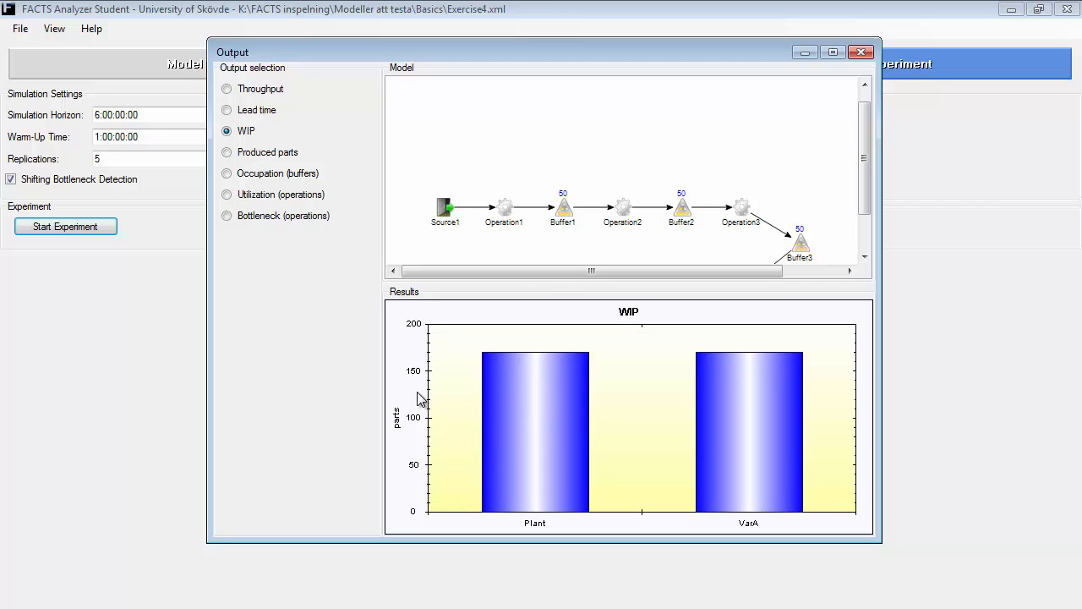
mouse_move(532, 416)
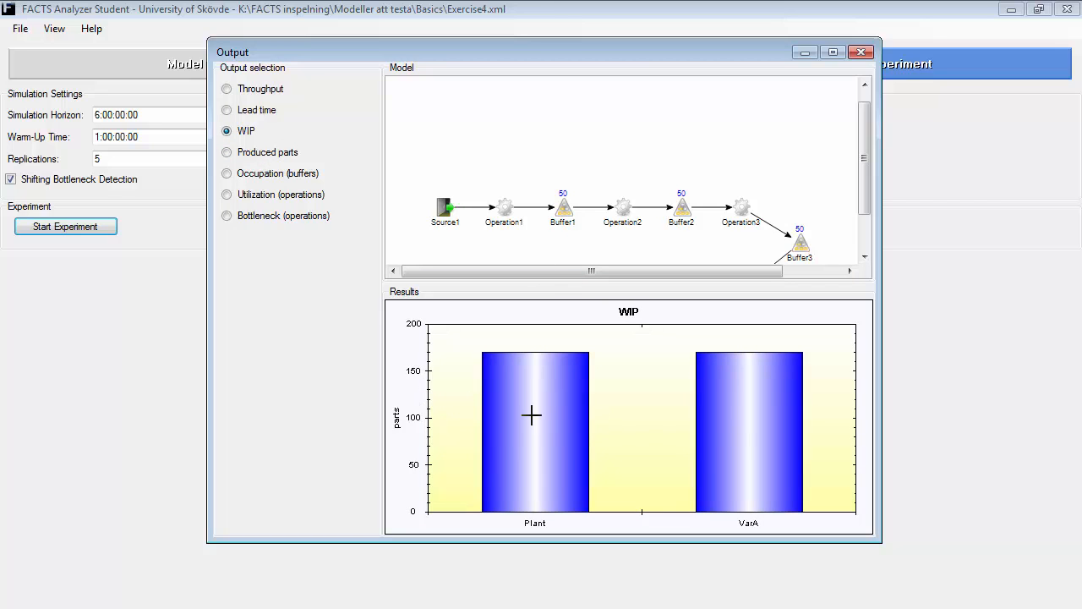
mouse_move(855, 51)
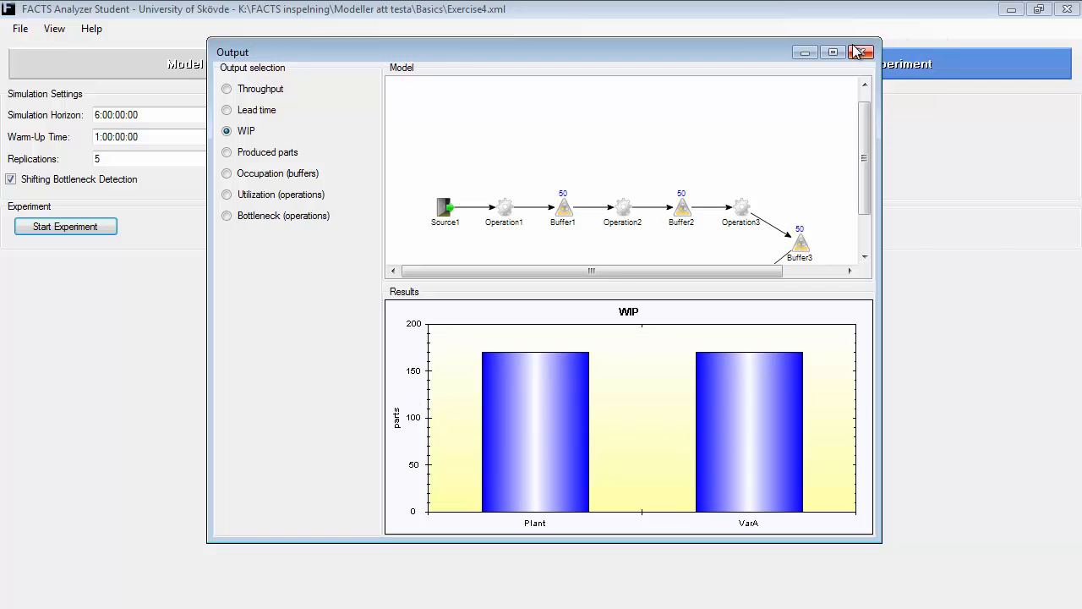
Close the output, then review Operation5's process time and Buffer2 and Buffer4 capacities
click(862, 51)
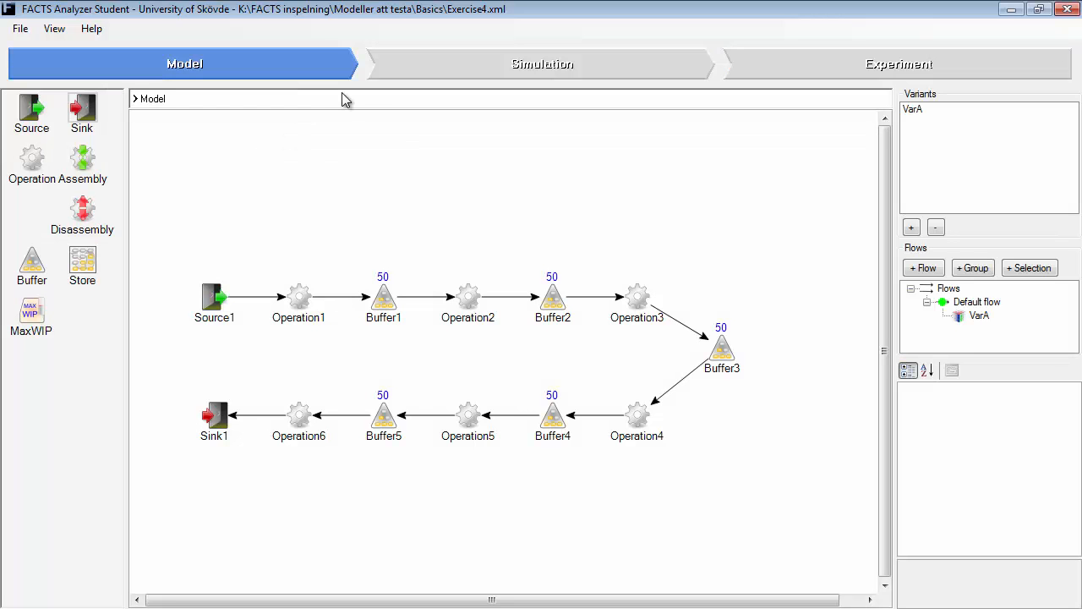
mouse_move(30, 318)
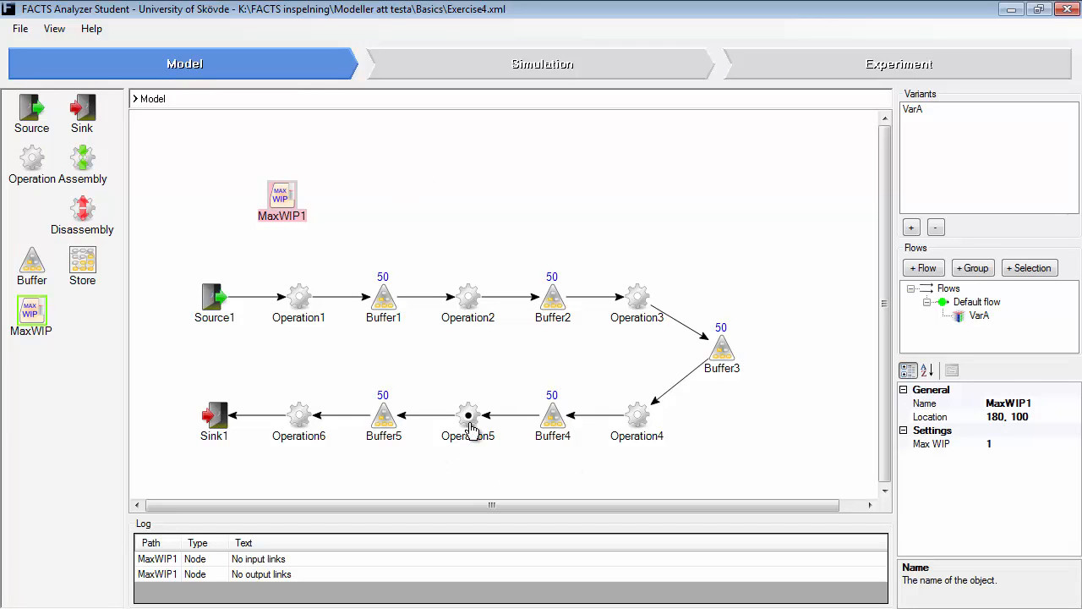
click(469, 415)
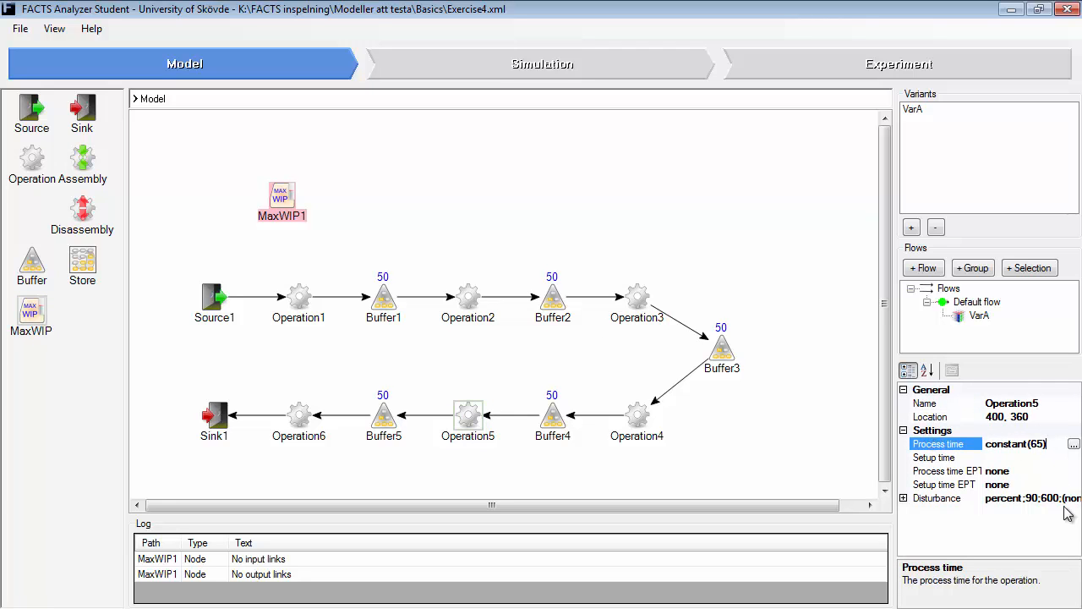
mouse_move(747, 413)
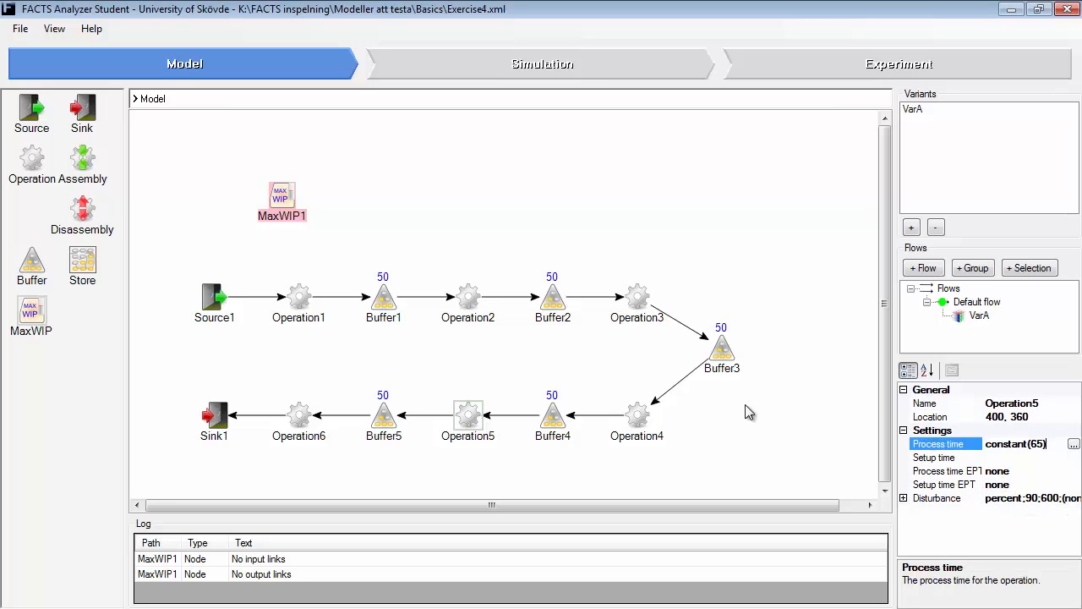
mouse_move(453, 408)
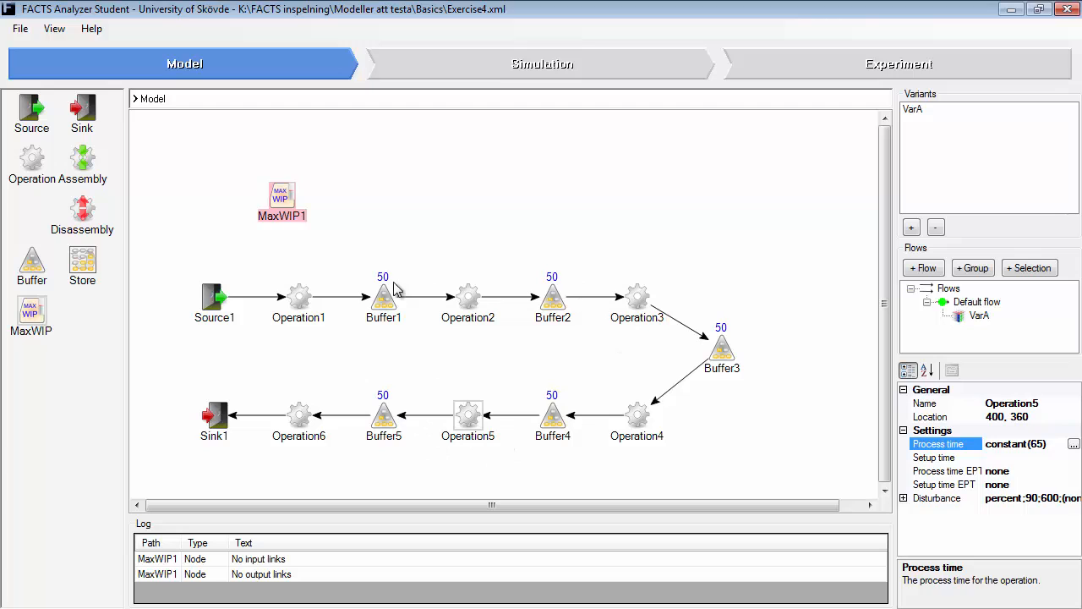
mouse_move(731, 372)
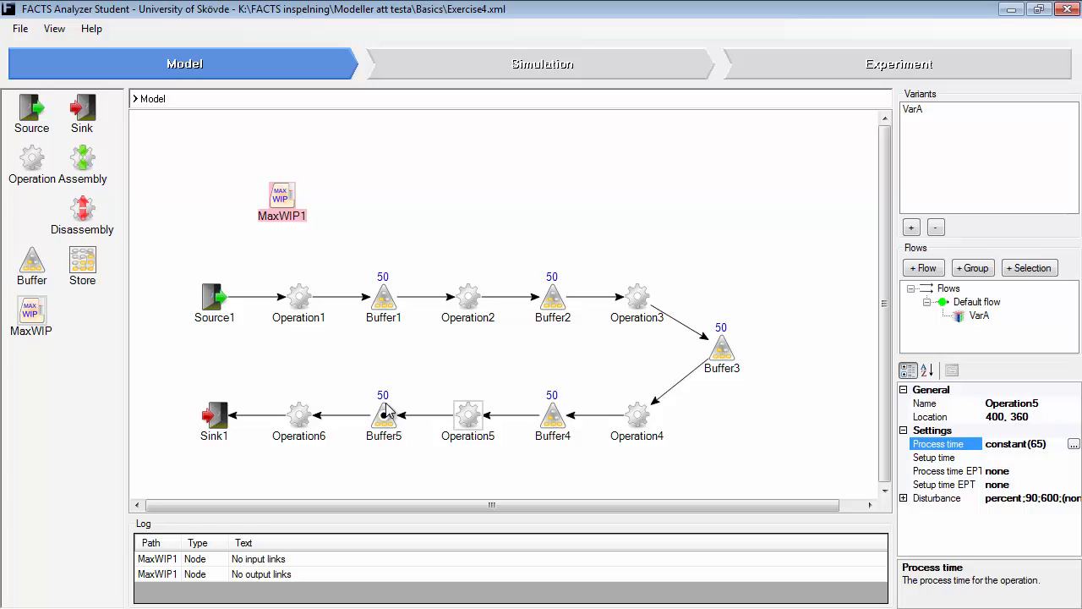
mouse_move(384, 296)
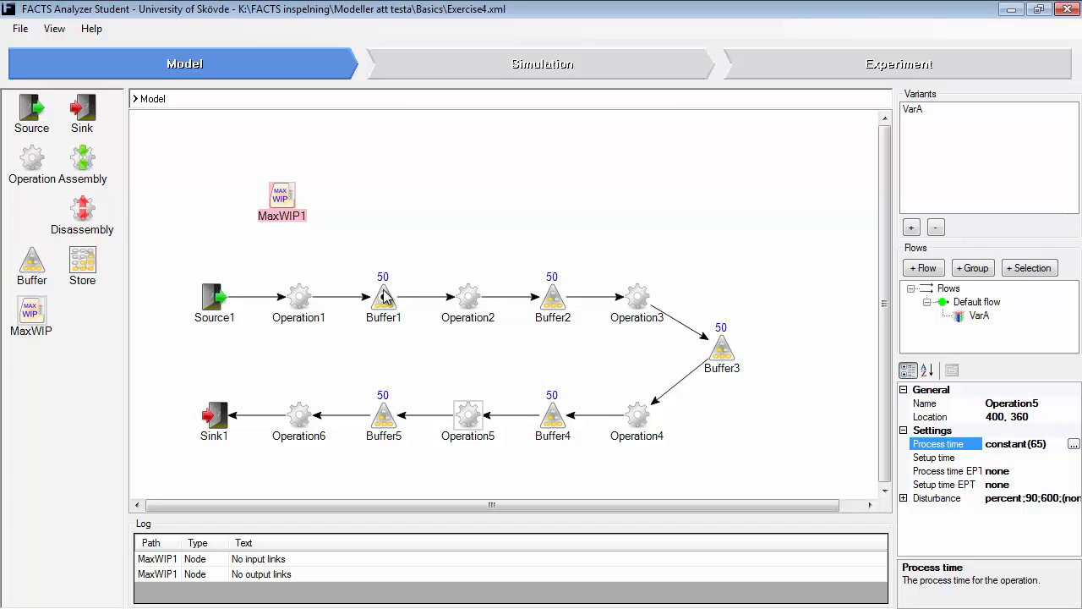
click(553, 295)
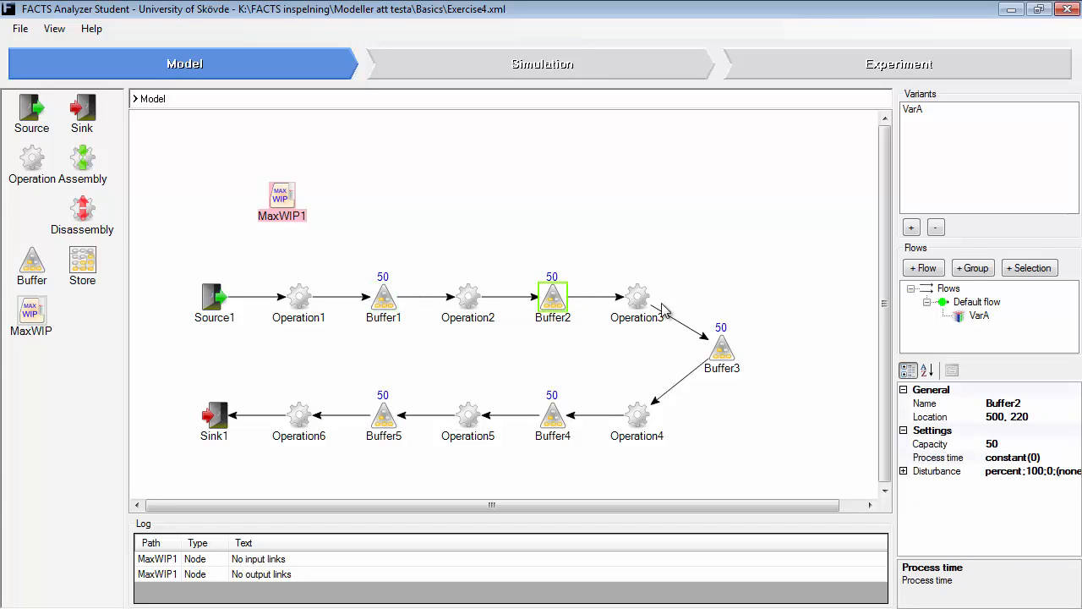
click(553, 415)
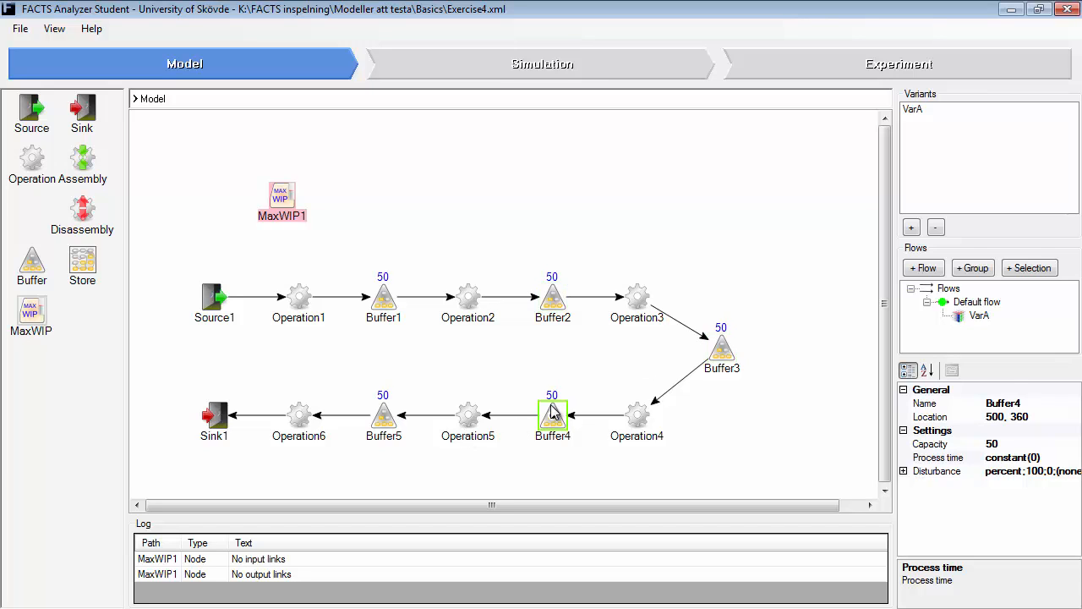
mouse_move(384, 414)
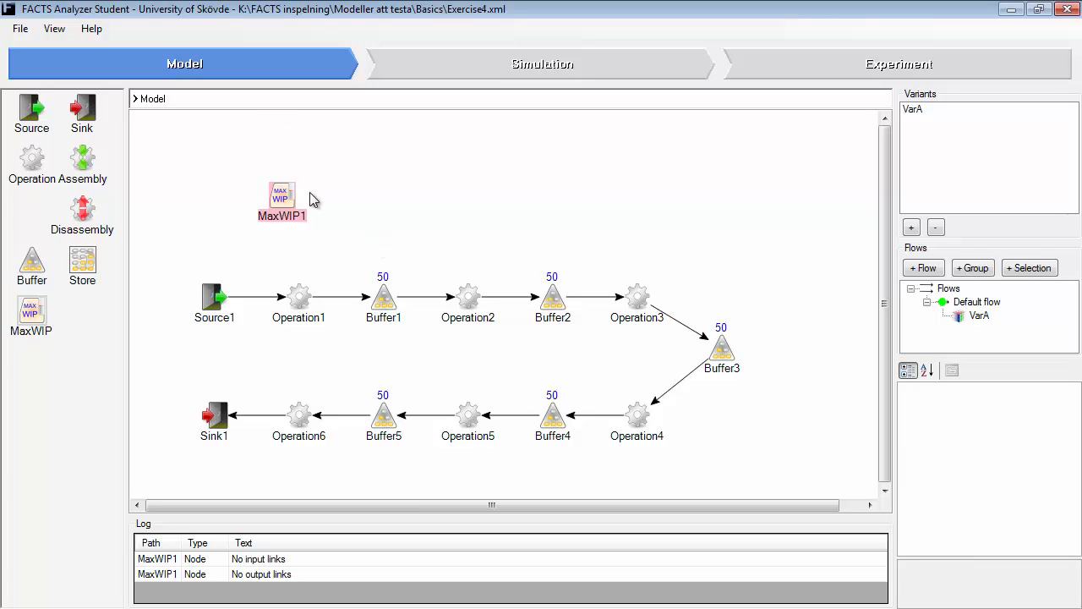
Select MaxWIP1 to check its Max WIP limit of 1
click(281, 196)
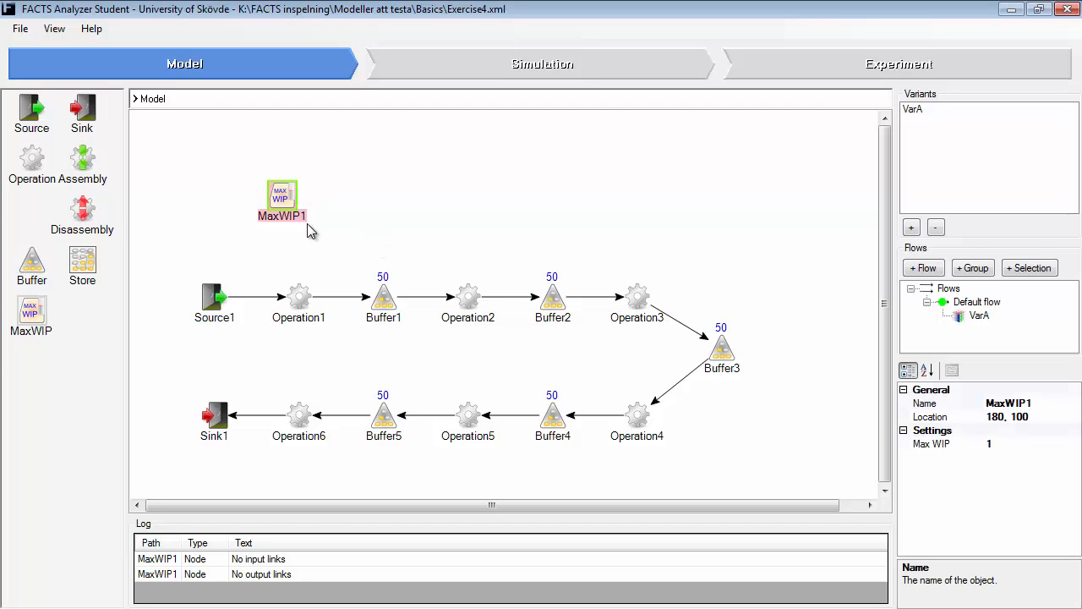
mouse_move(301, 420)
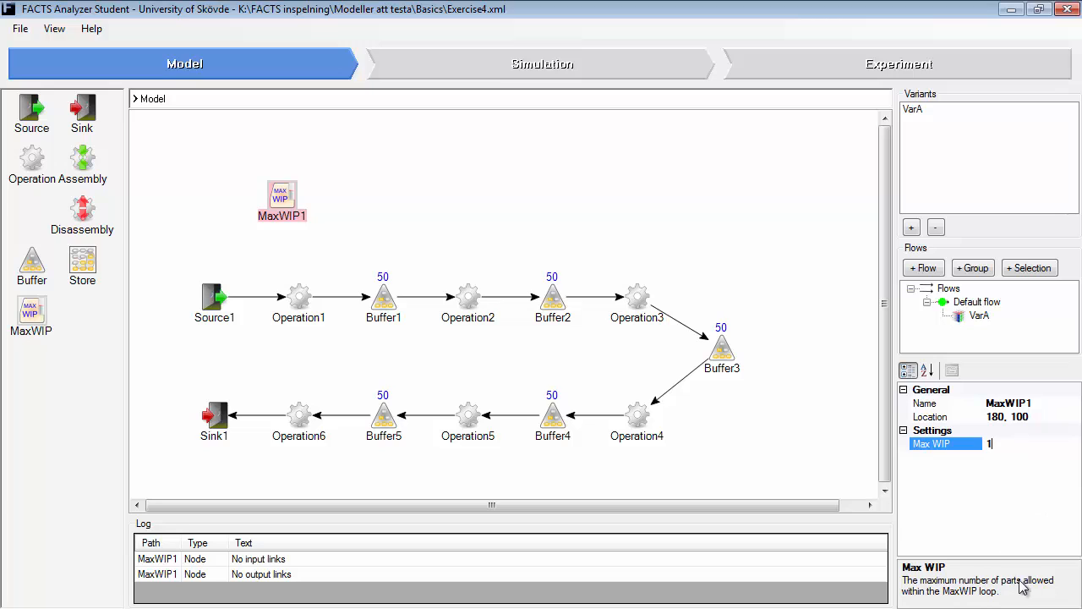
mouse_move(973, 602)
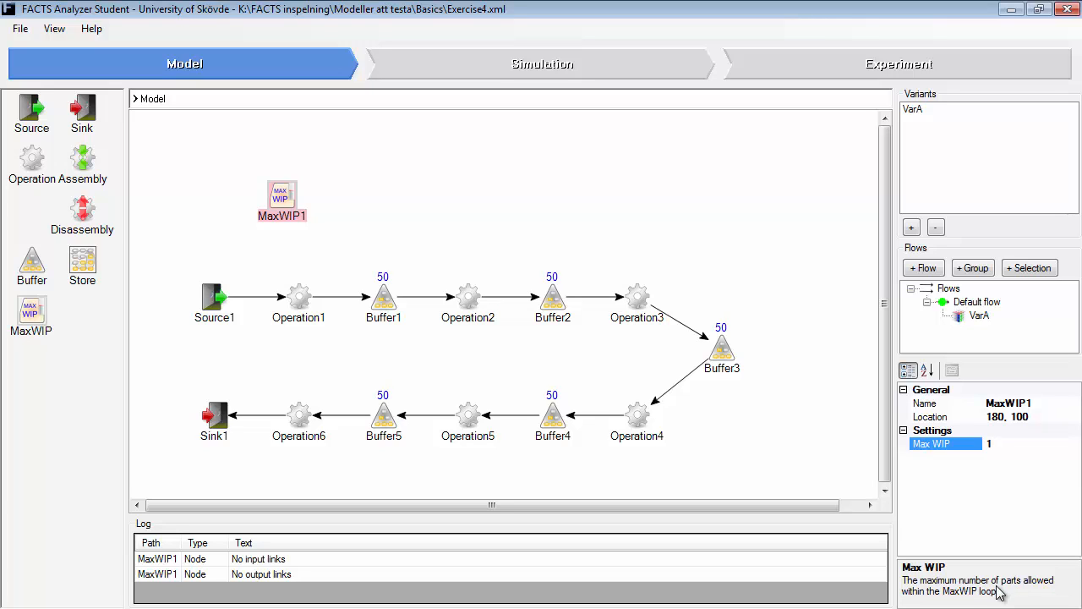
mouse_move(299, 420)
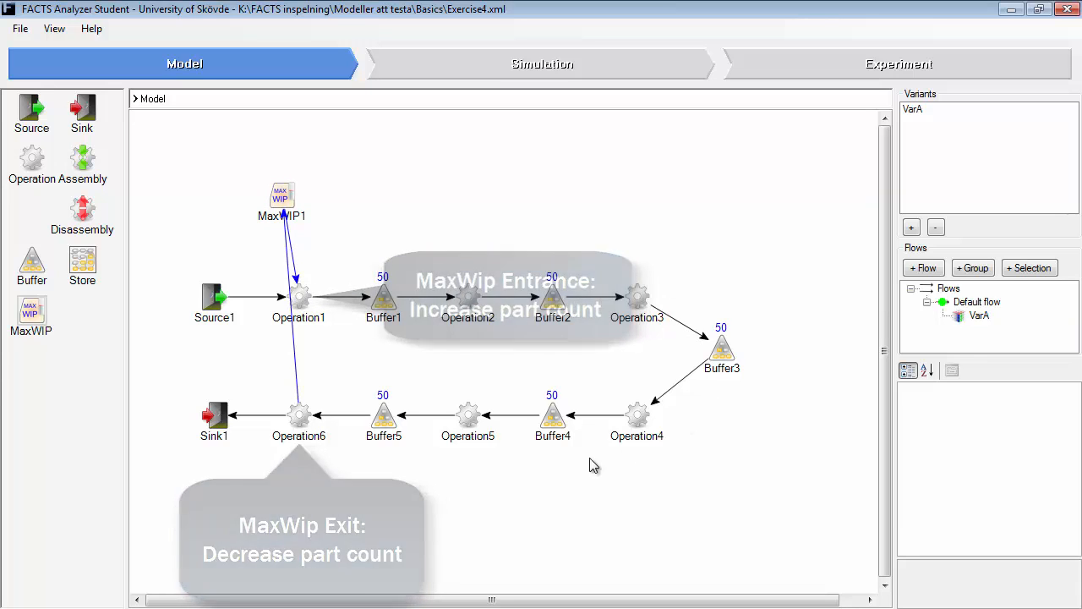
mouse_move(432, 525)
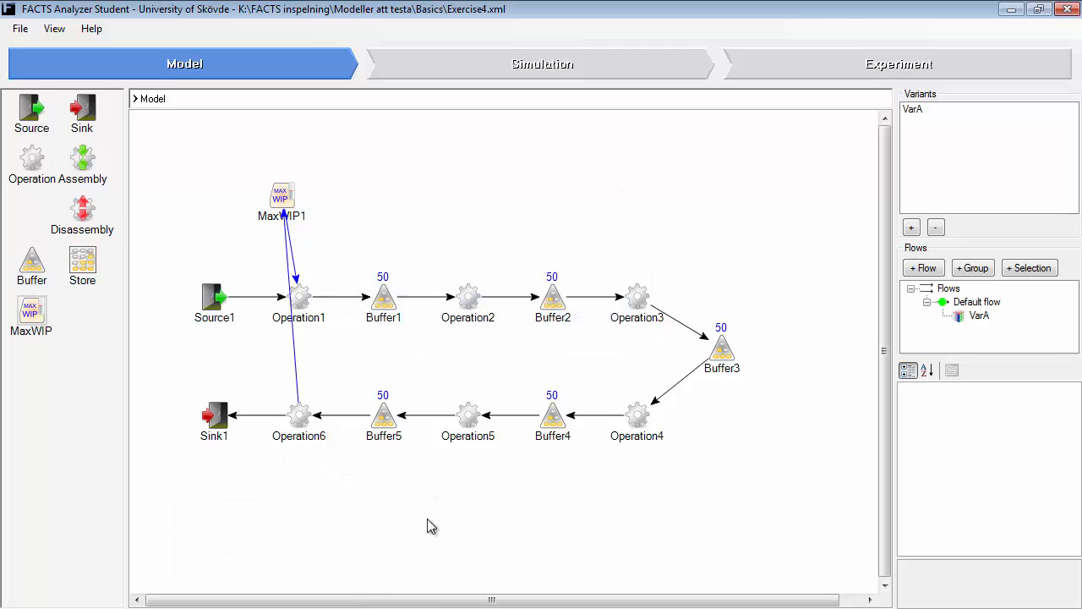
mouse_move(487, 504)
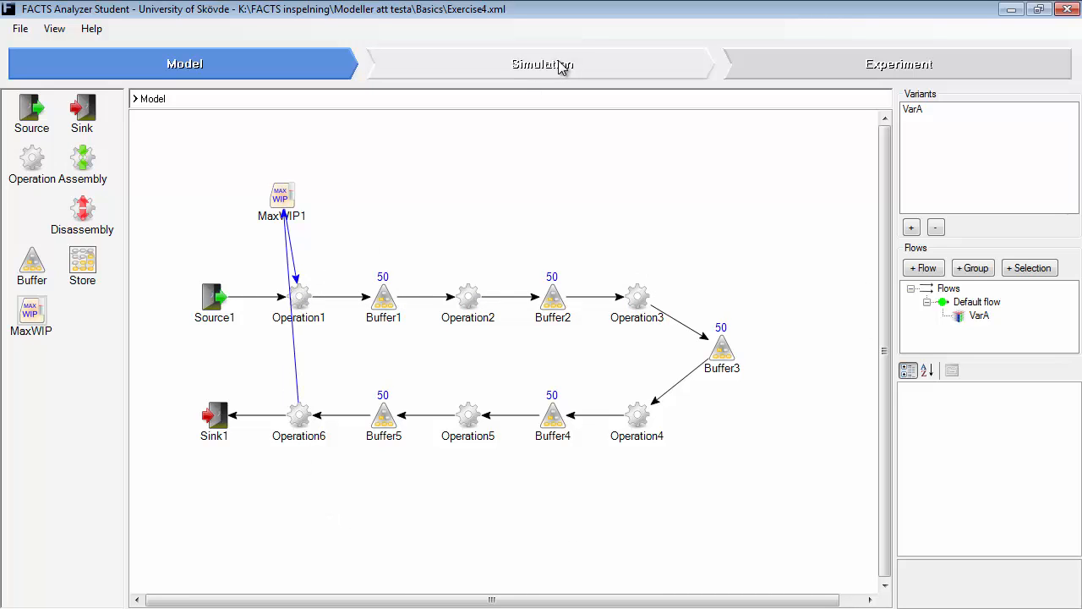
click(542, 64)
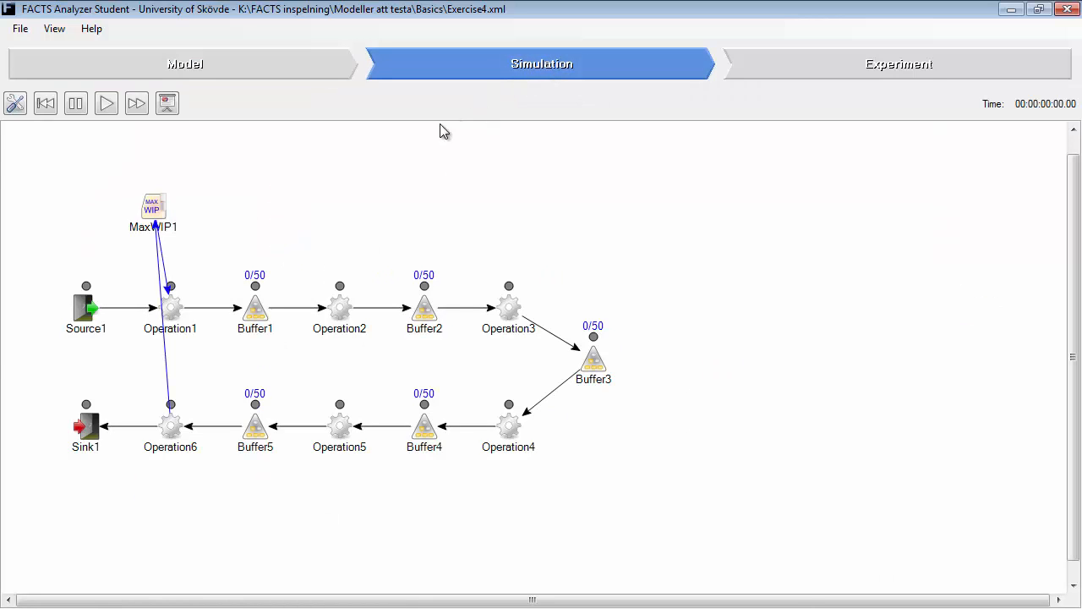
click(105, 103)
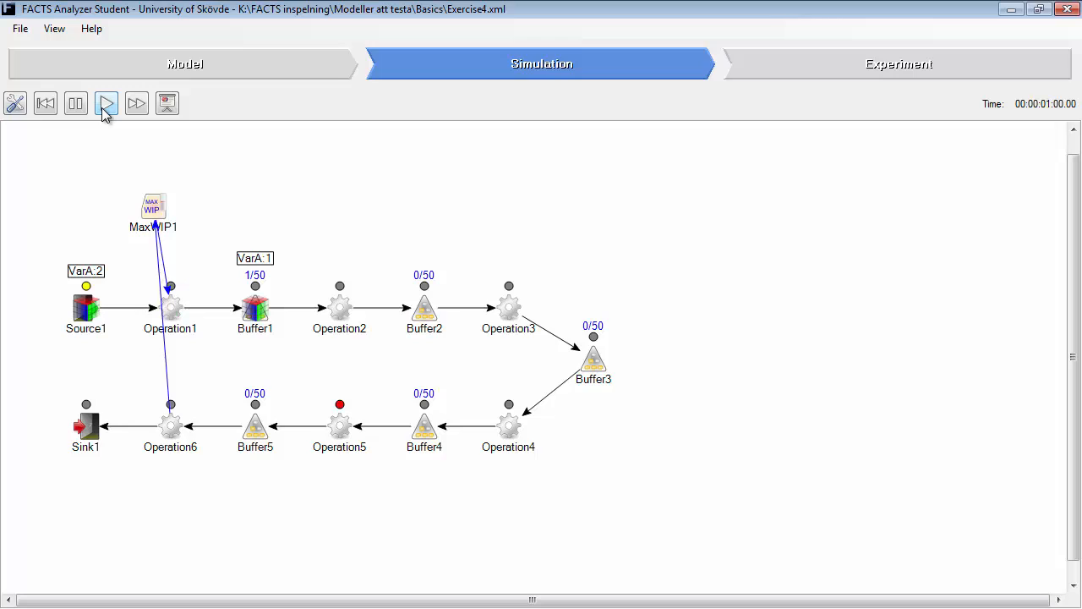
click(105, 103)
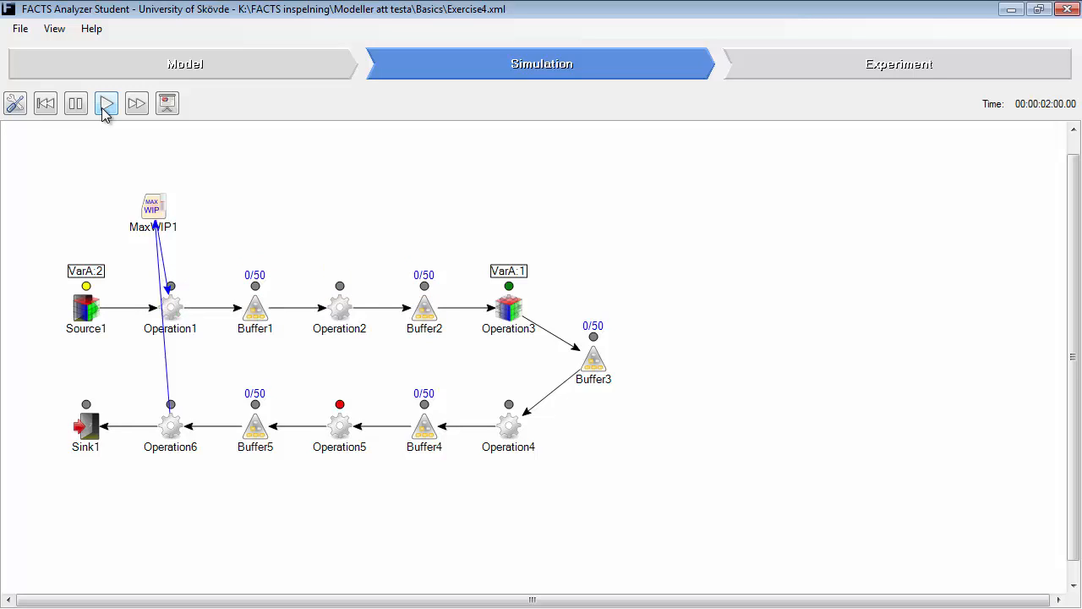
click(106, 103)
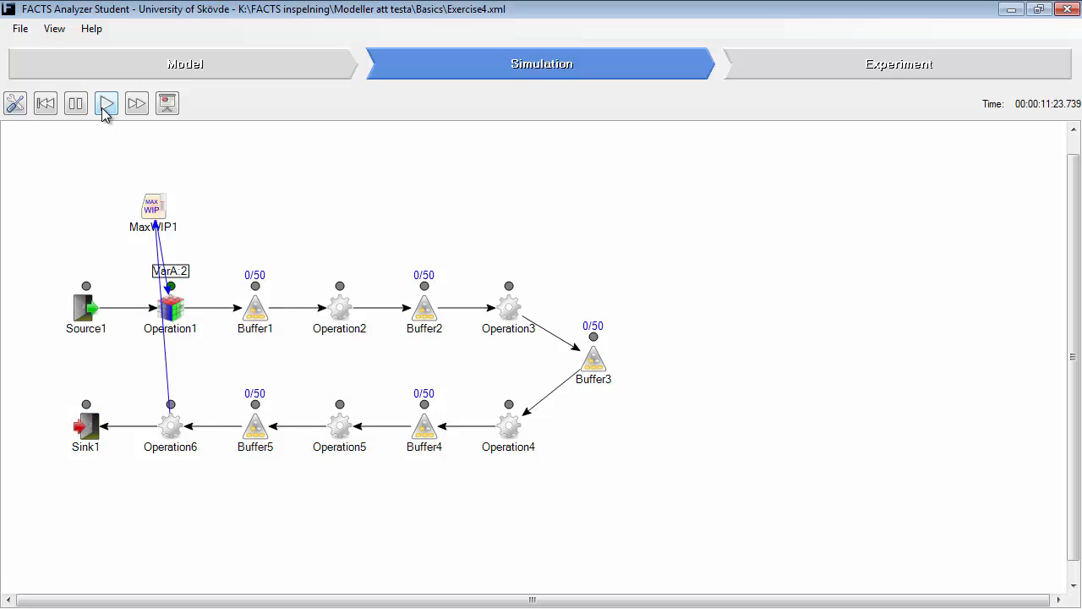
click(105, 103)
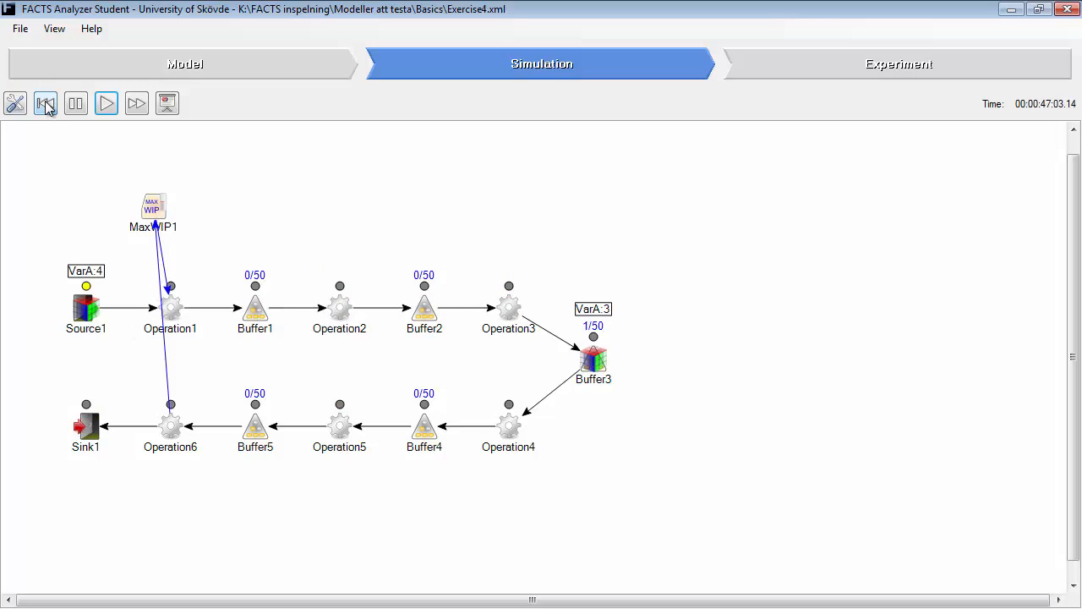
click(184, 64)
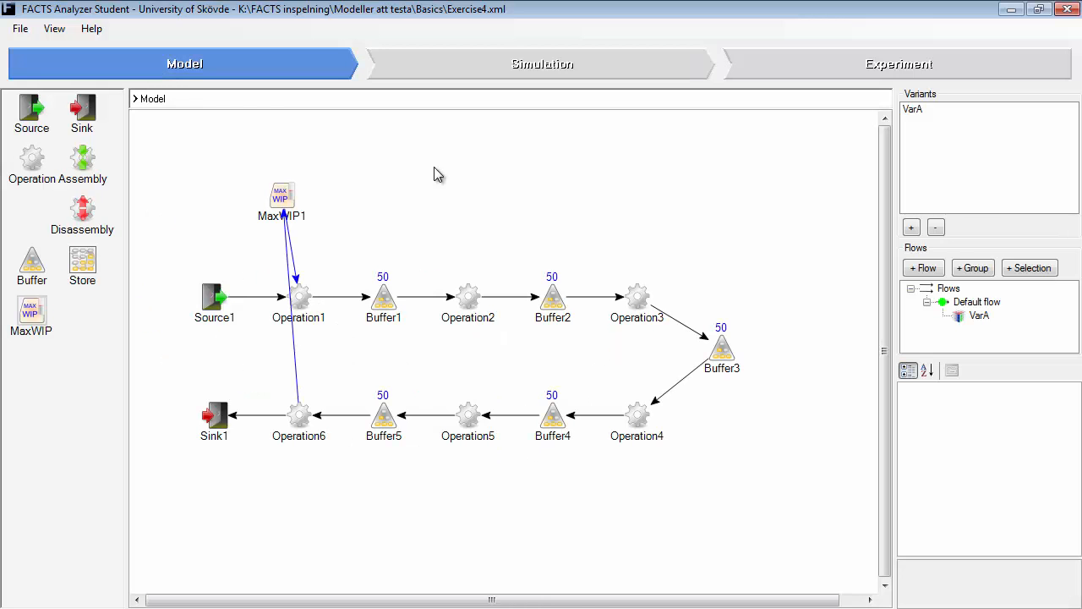
mouse_move(296, 227)
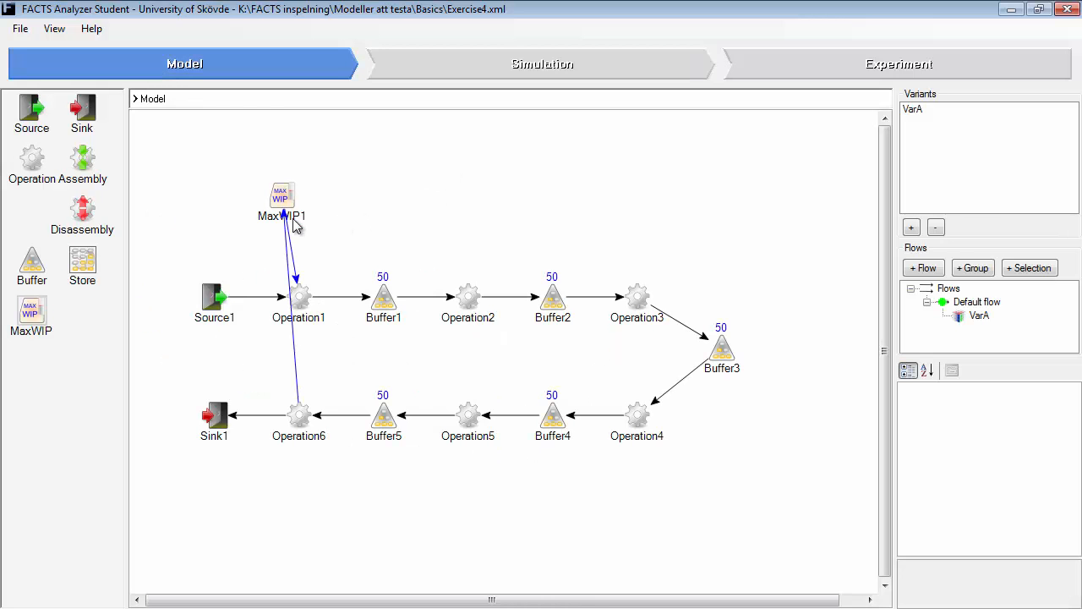
Set MaxWIP1's Max WIP limit to 50
click(281, 196)
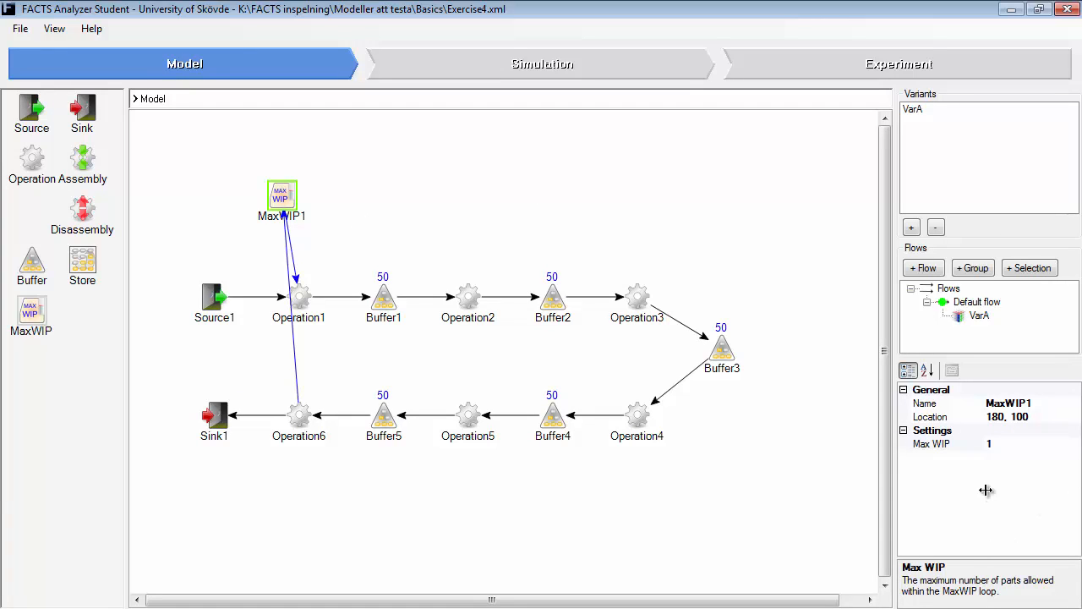
mouse_move(1004, 450)
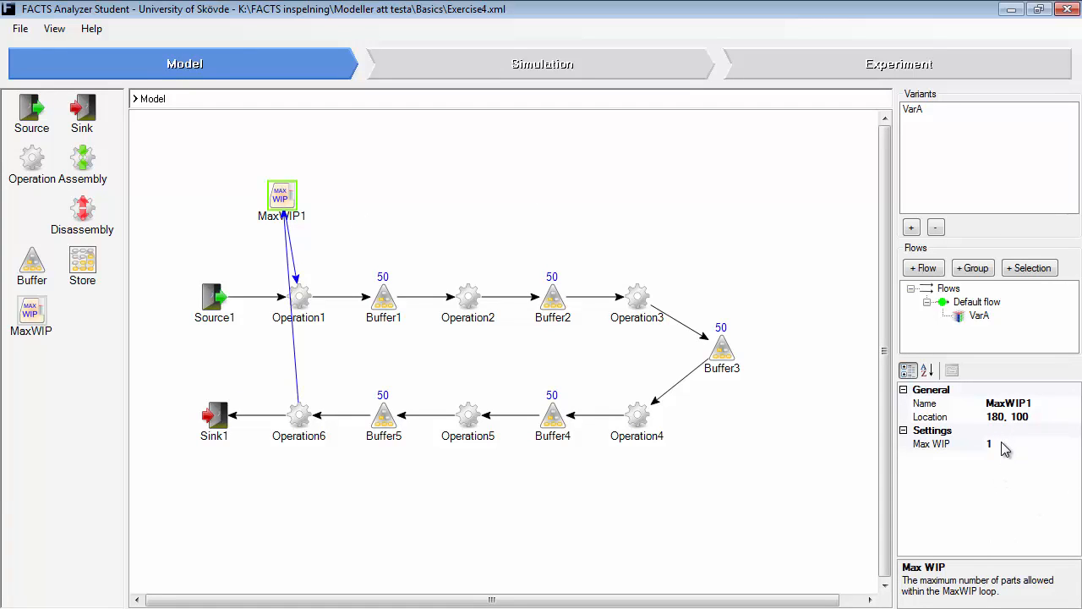
mouse_move(380, 227)
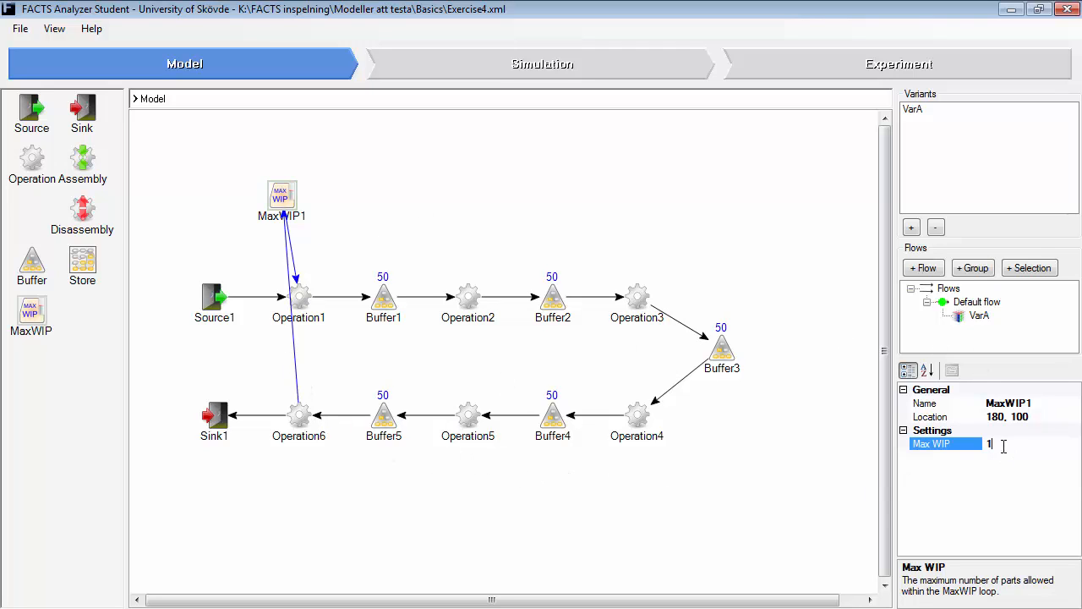
text(50)
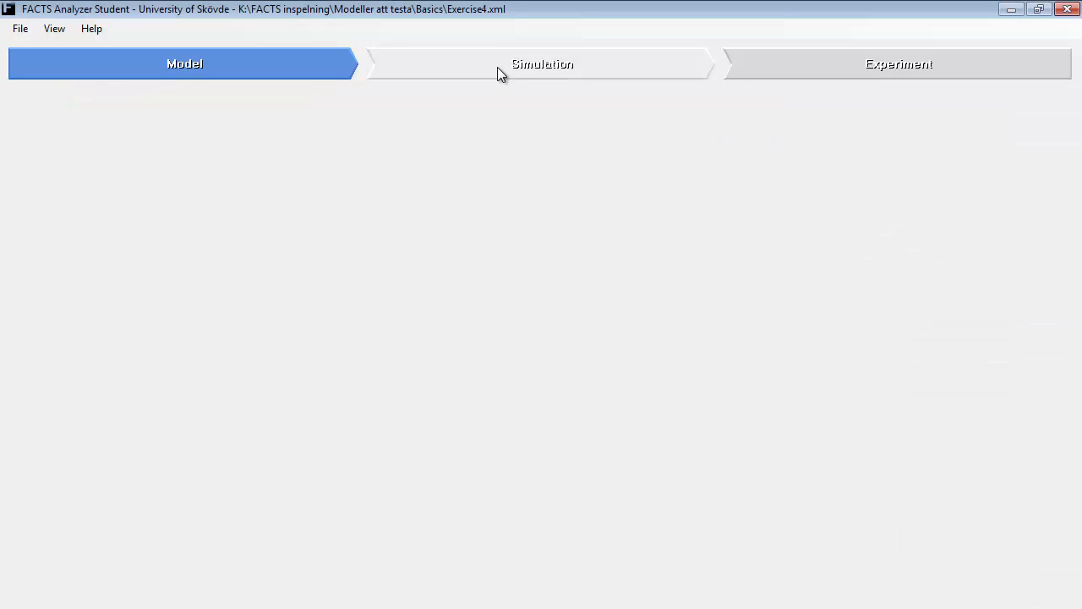
Animate the simulation, varying the speed slider between minimum and maximum, then pause it
click(542, 64)
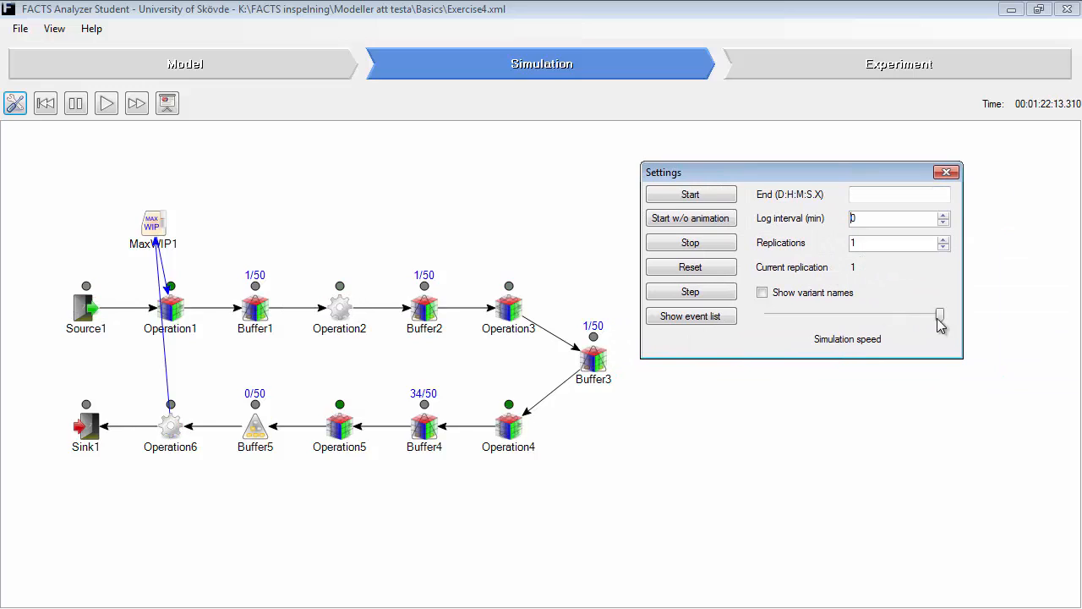
drag(939, 318, 795, 318)
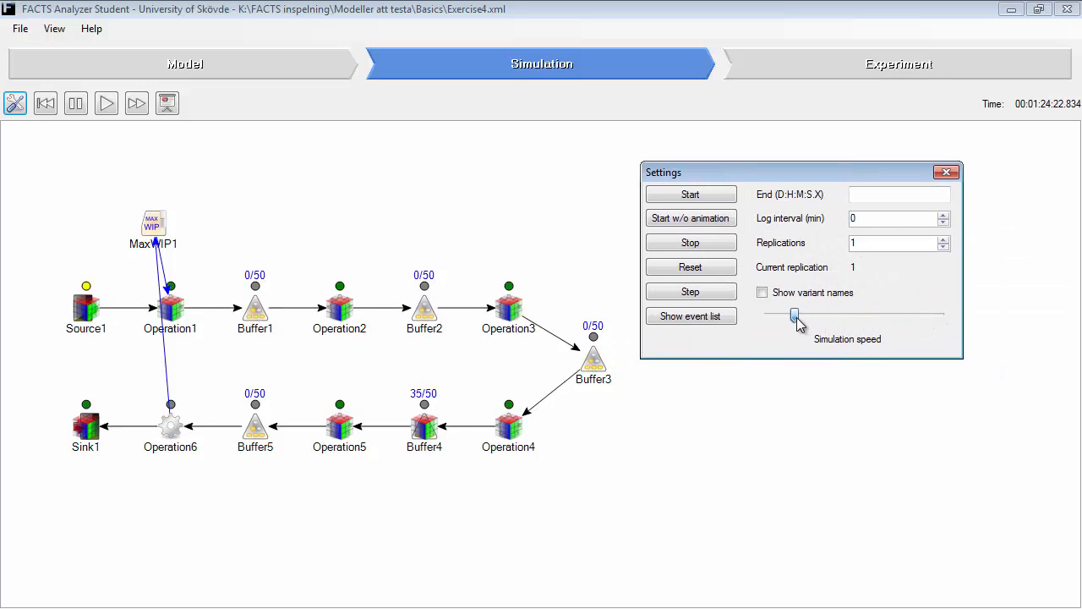
drag(795, 316, 913, 317)
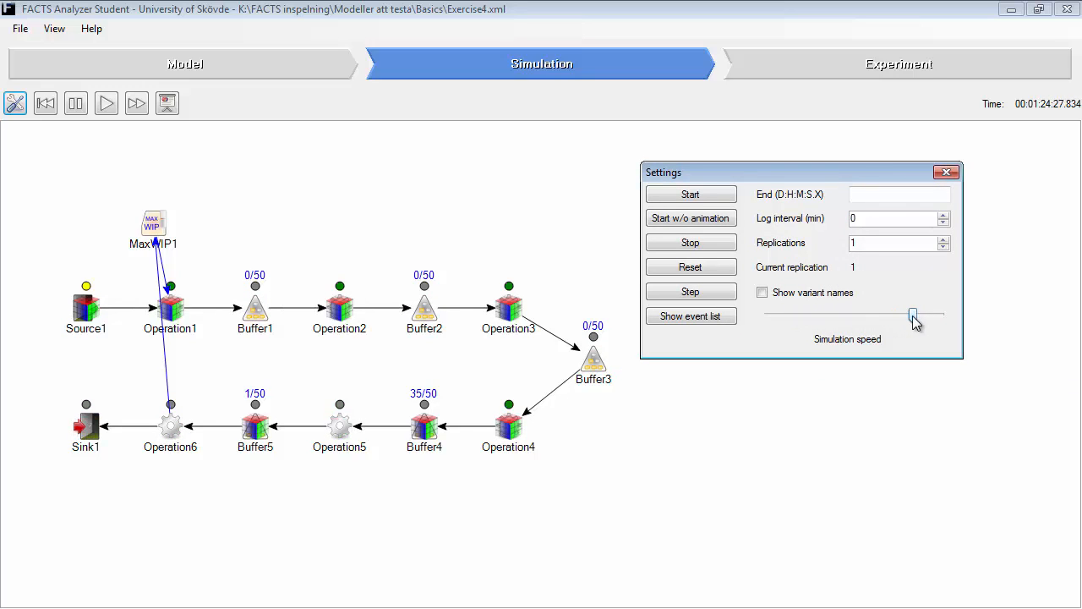
drag(913, 313, 939, 317)
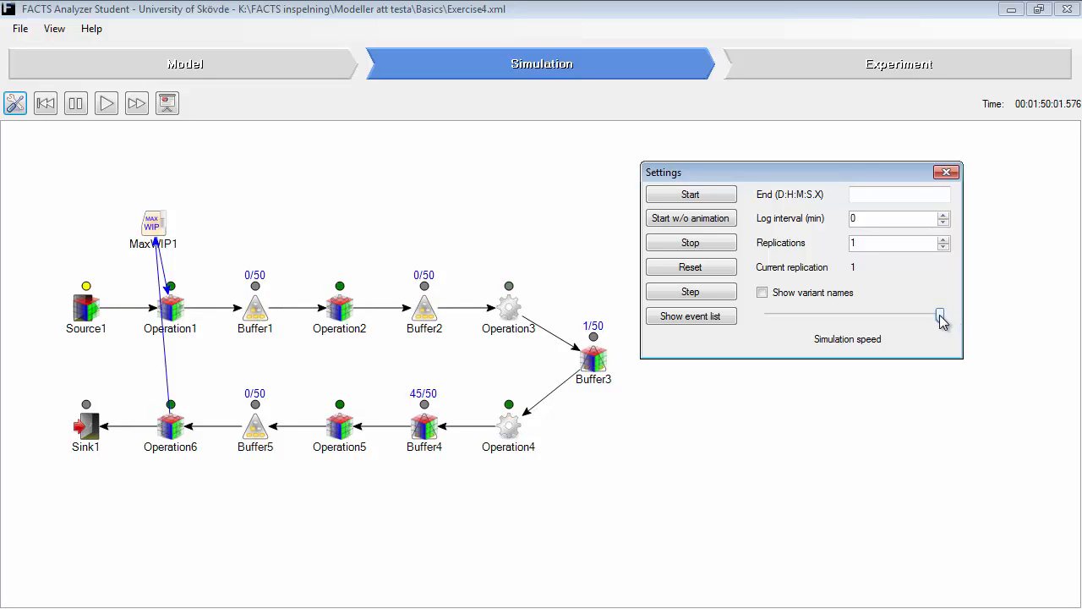
drag(941, 316, 765, 316)
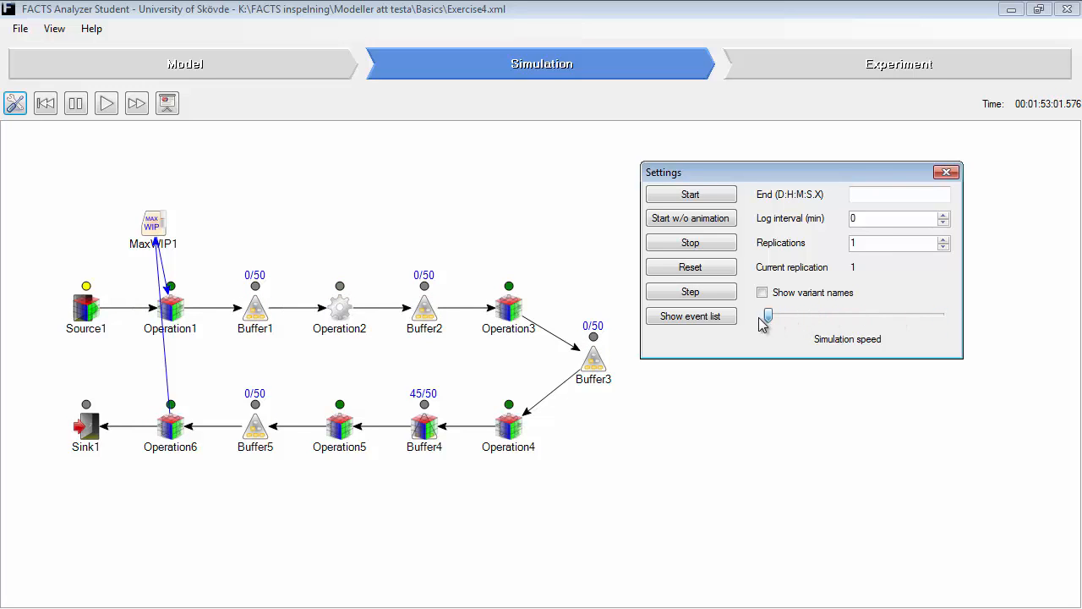
click(74, 104)
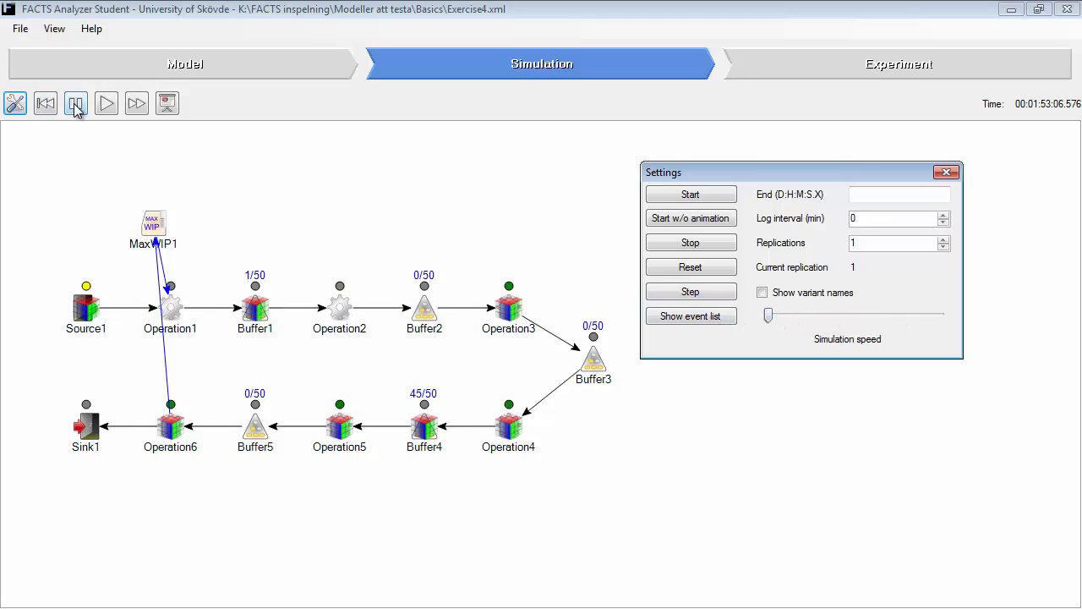
click(74, 103)
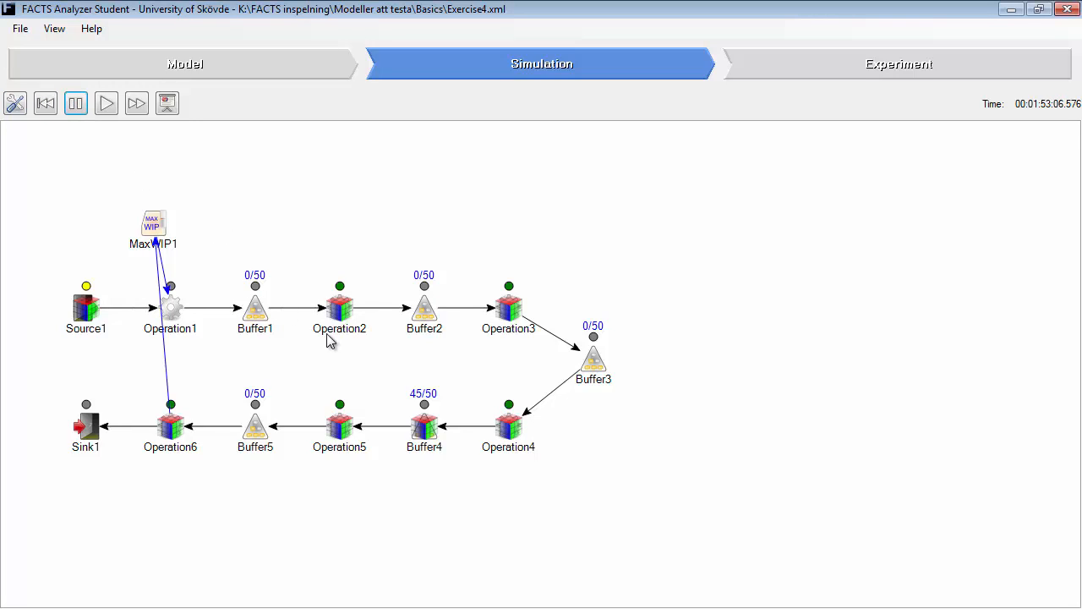
mouse_move(427, 446)
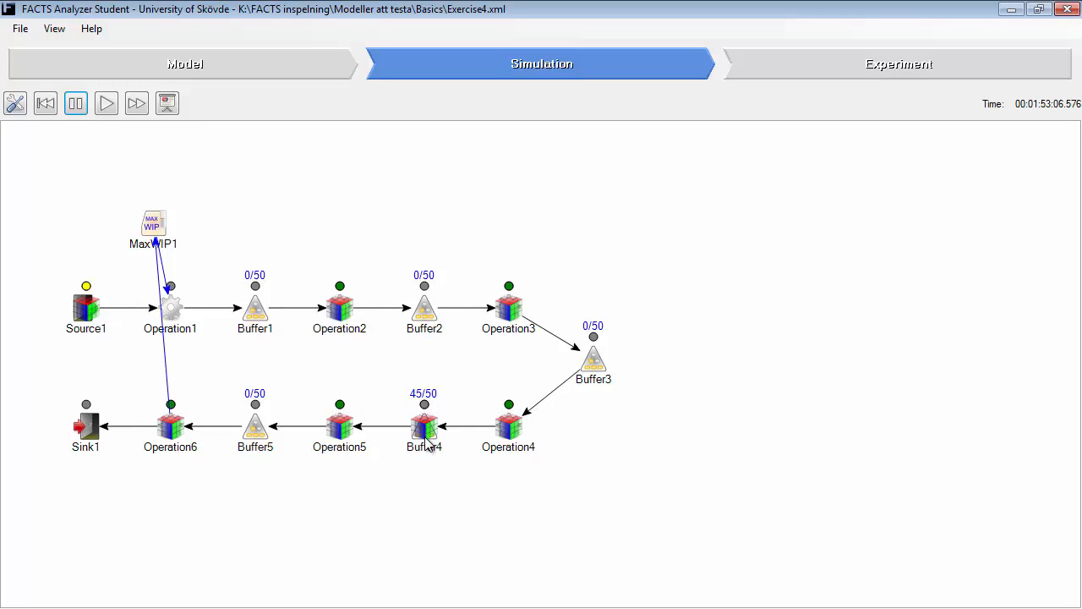
mouse_move(320, 400)
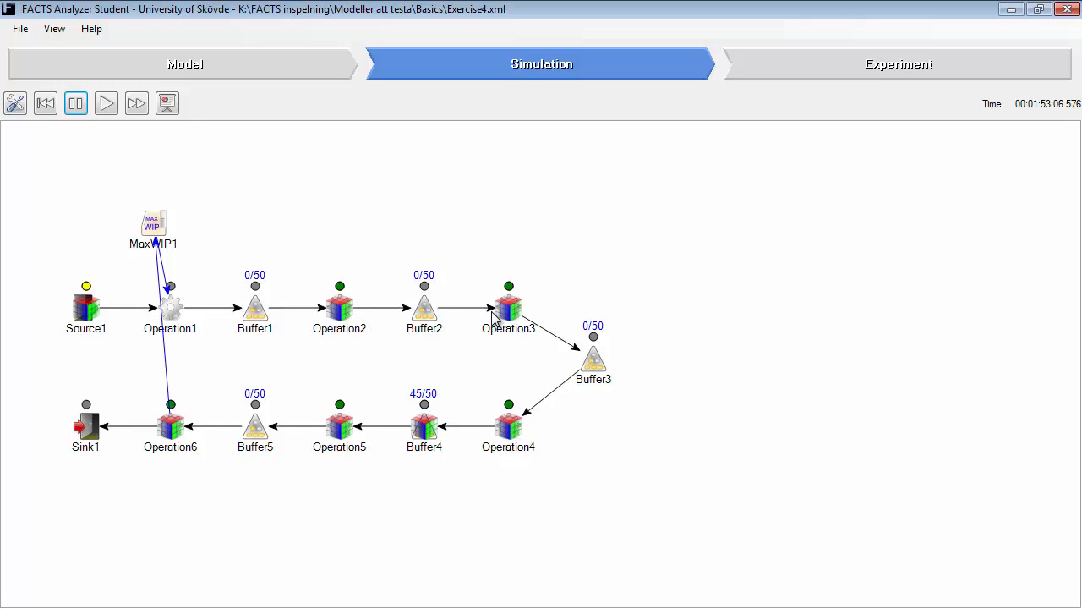
mouse_move(132, 247)
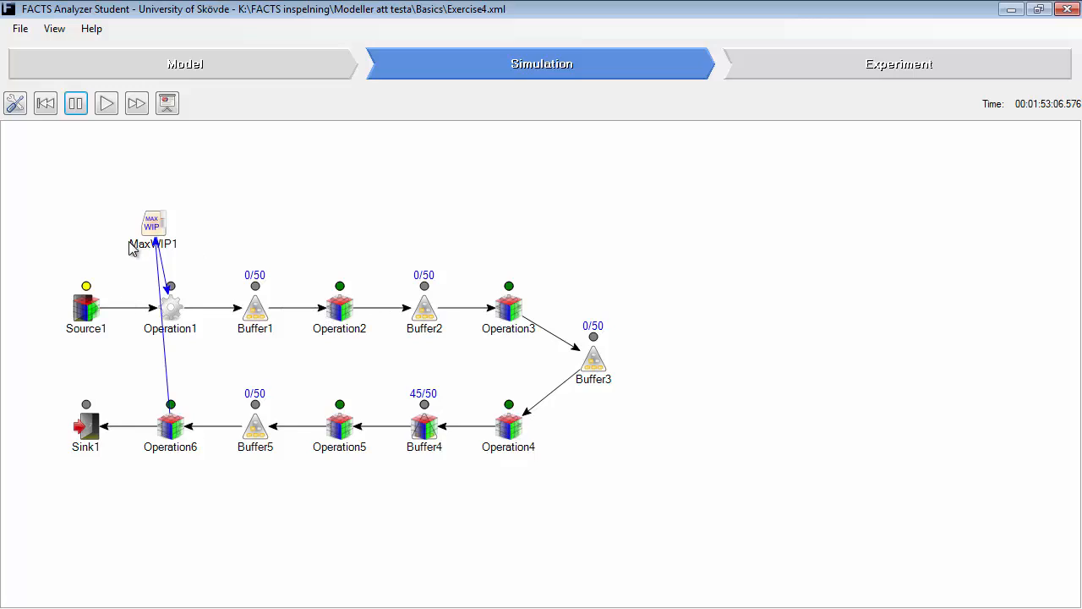
mouse_move(423, 433)
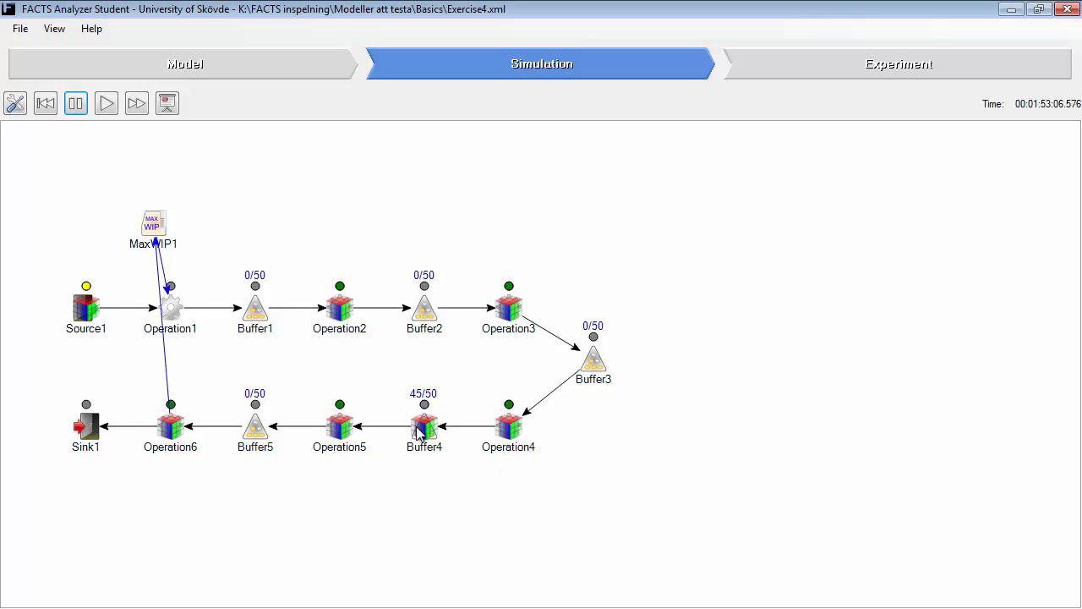
Resume the animation and raise the simulation speed to maximum
click(105, 103)
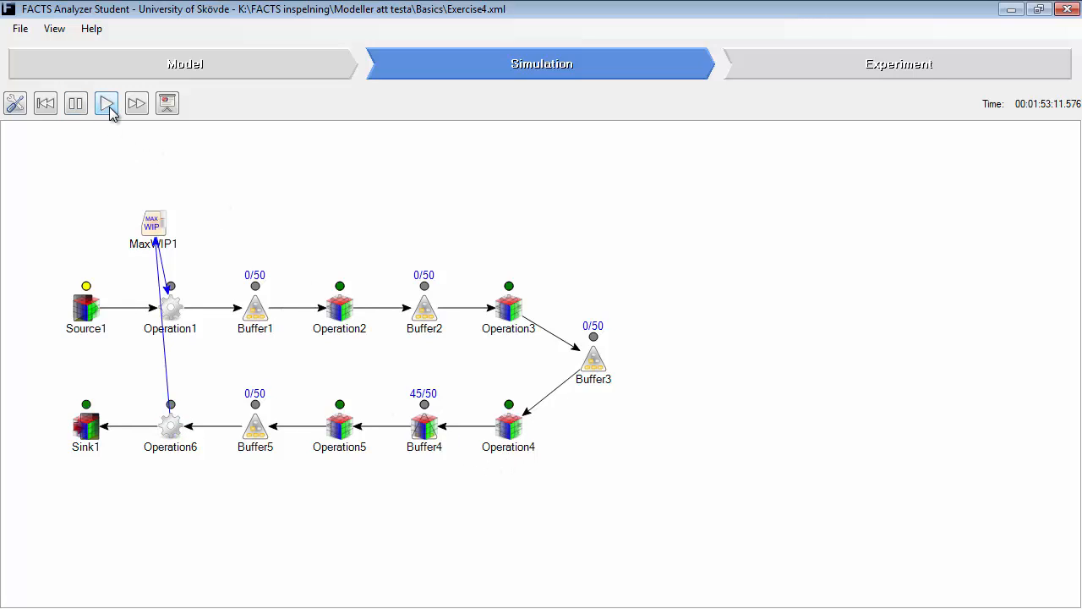
click(105, 103)
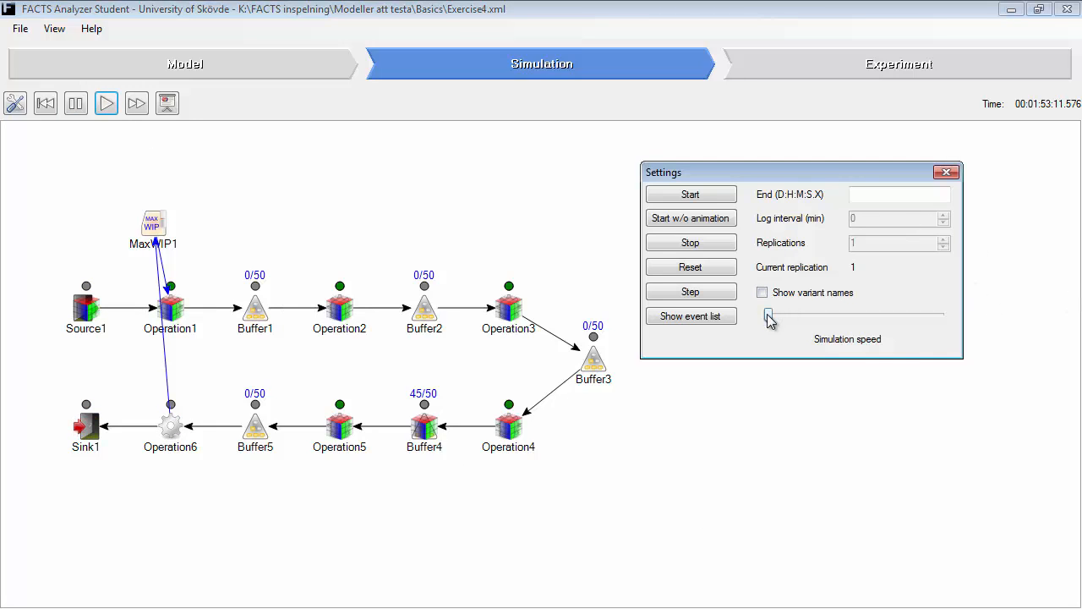
drag(770, 314, 939, 314)
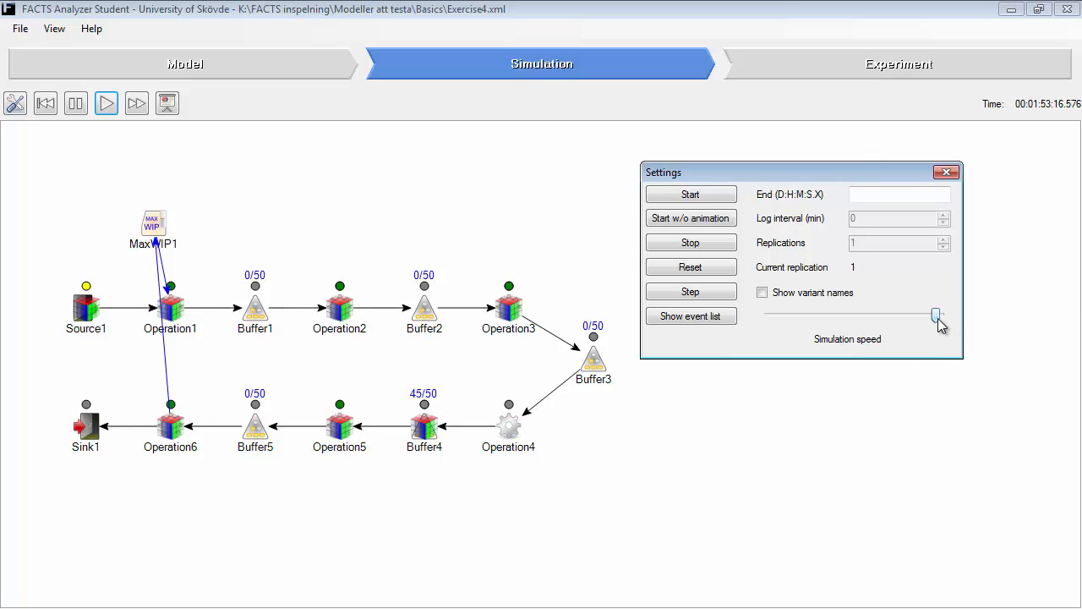
drag(937, 318, 937, 313)
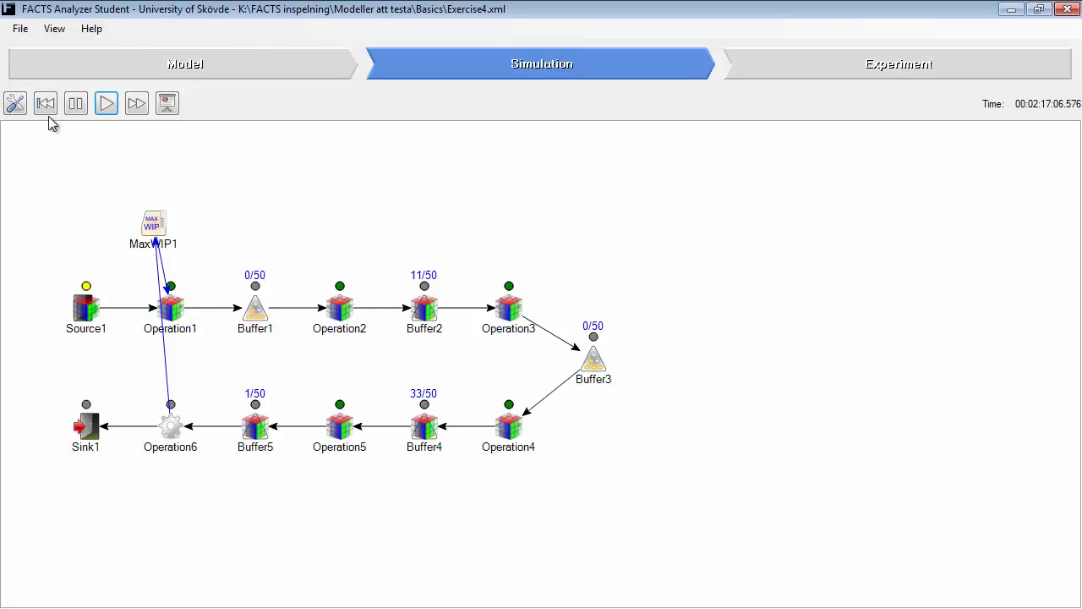
Run the experiment, view the Throughput and WIP charts for Plant and VarA, then close the output
click(898, 64)
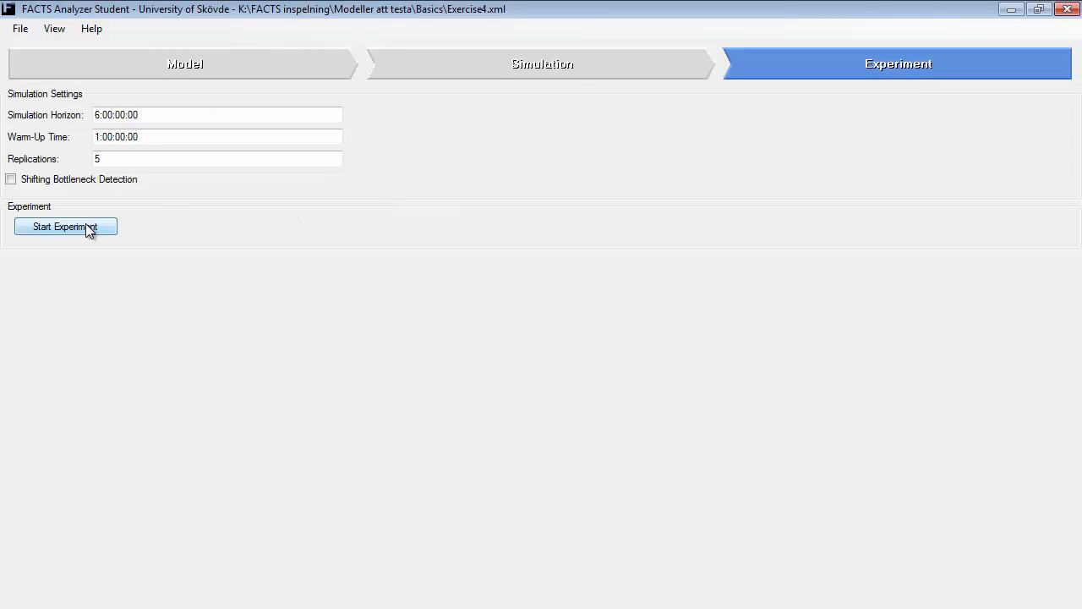
click(10, 179)
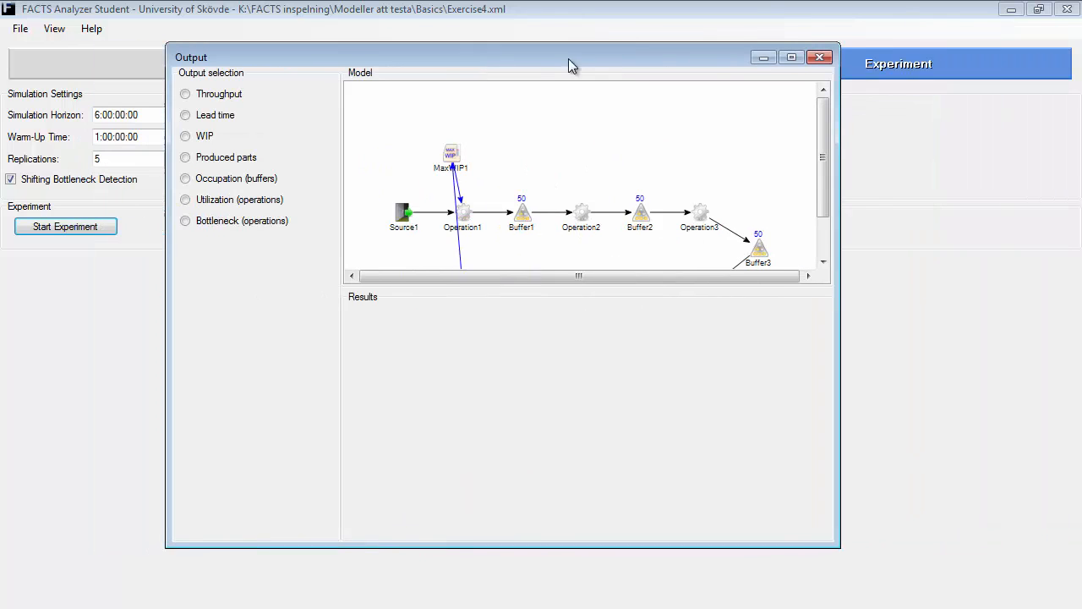
click(186, 95)
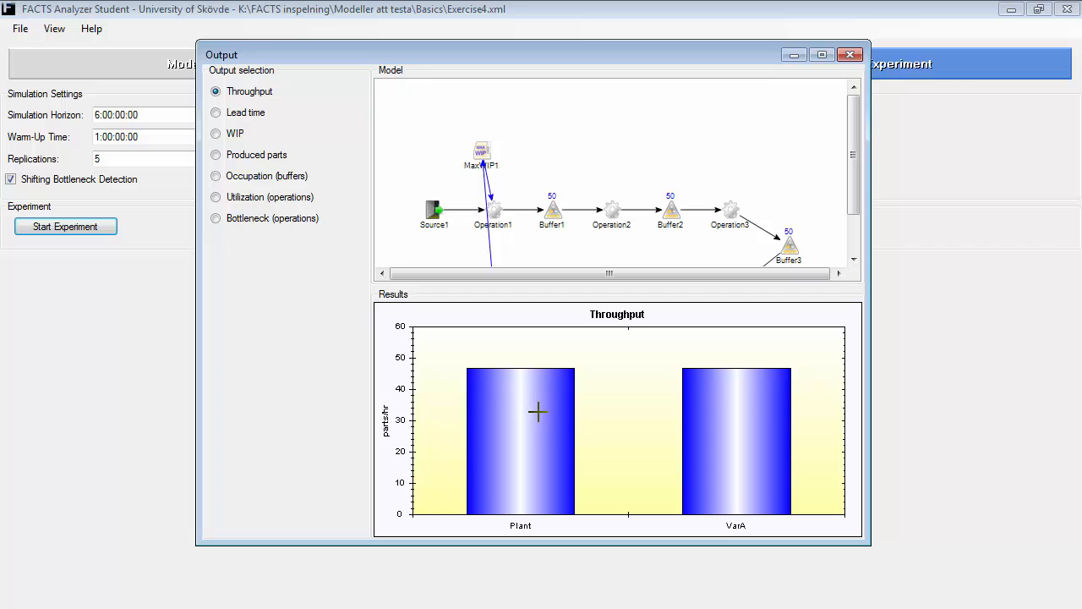
mouse_move(542, 440)
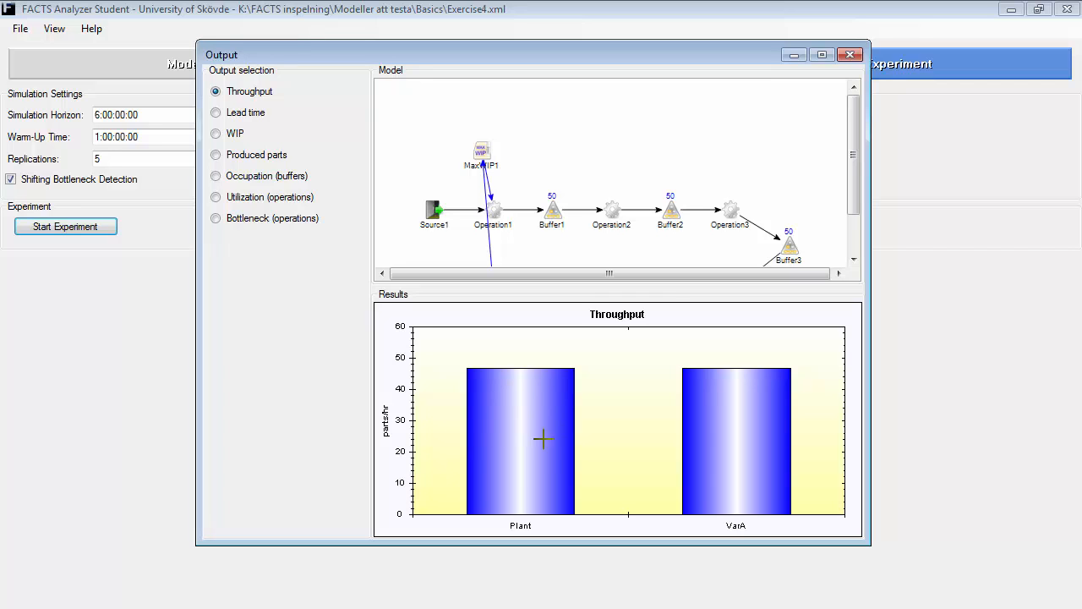
mouse_move(263, 135)
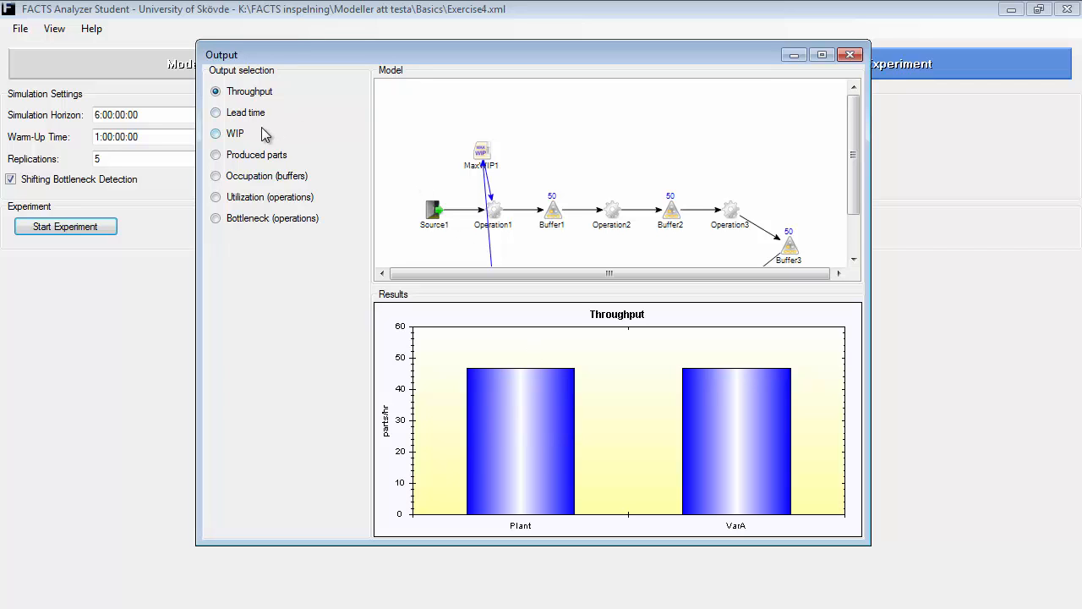
click(216, 133)
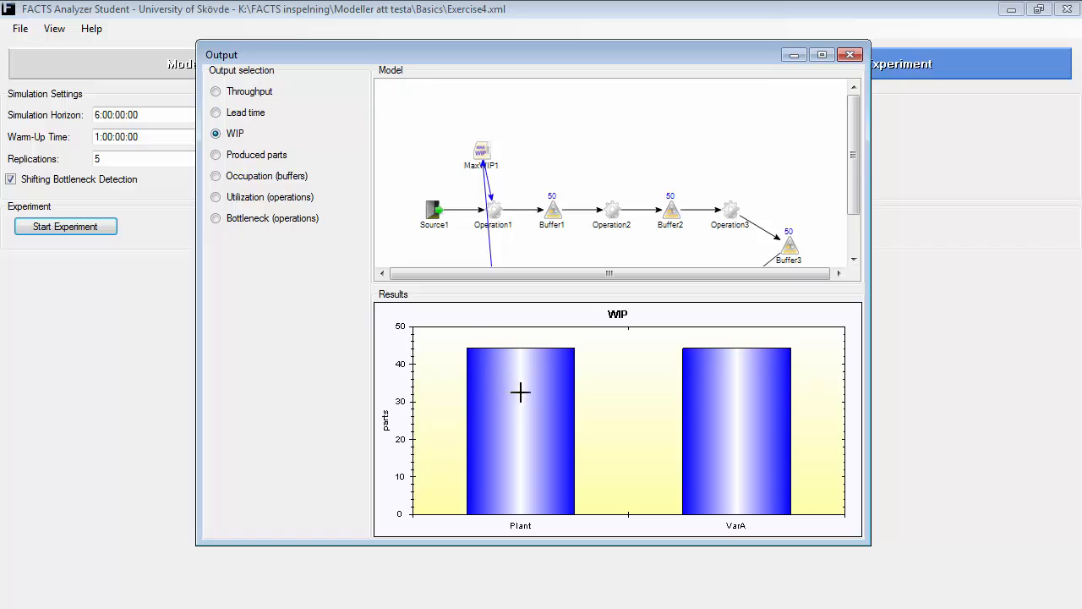
mouse_move(515, 384)
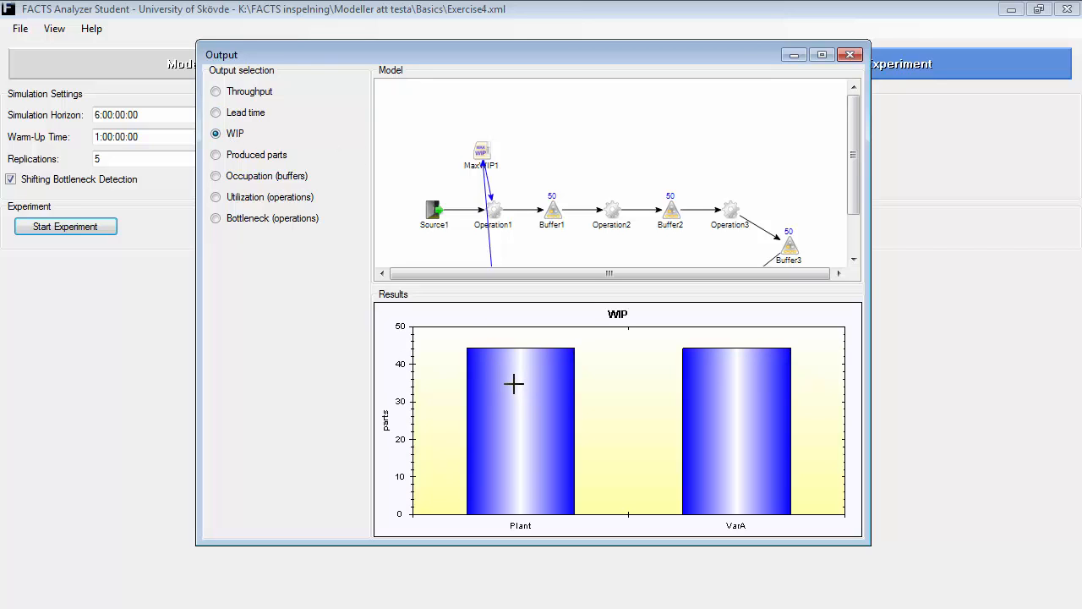
mouse_move(504, 411)
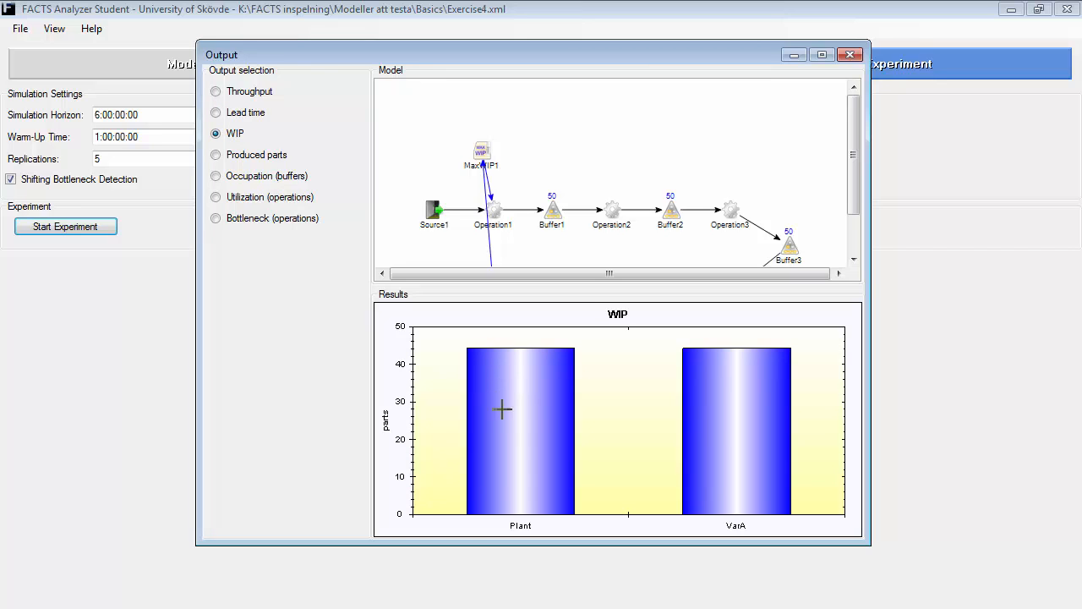
mouse_move(379, 261)
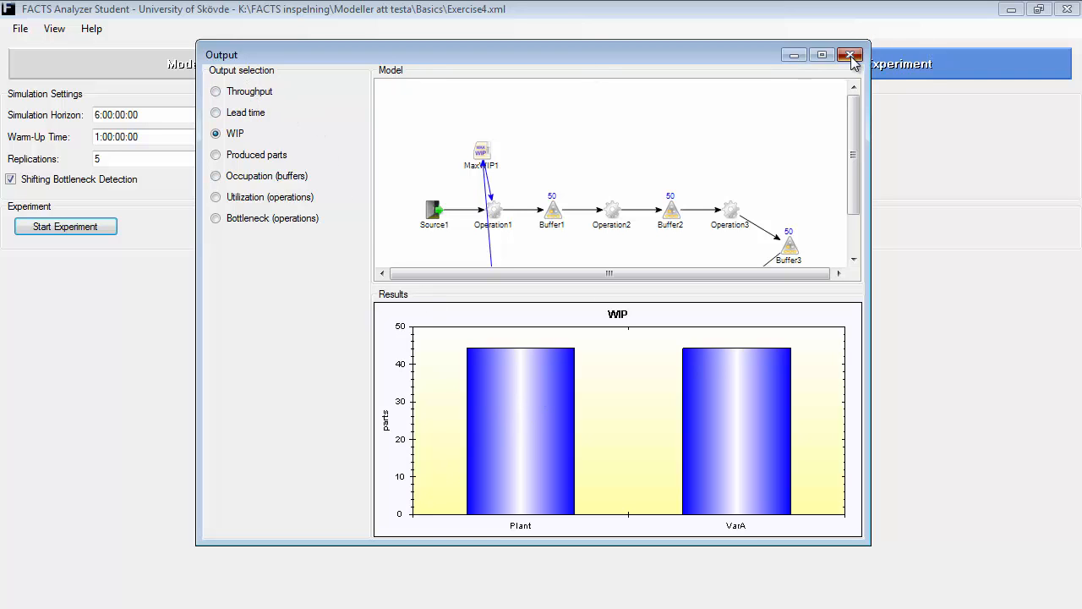
click(850, 54)
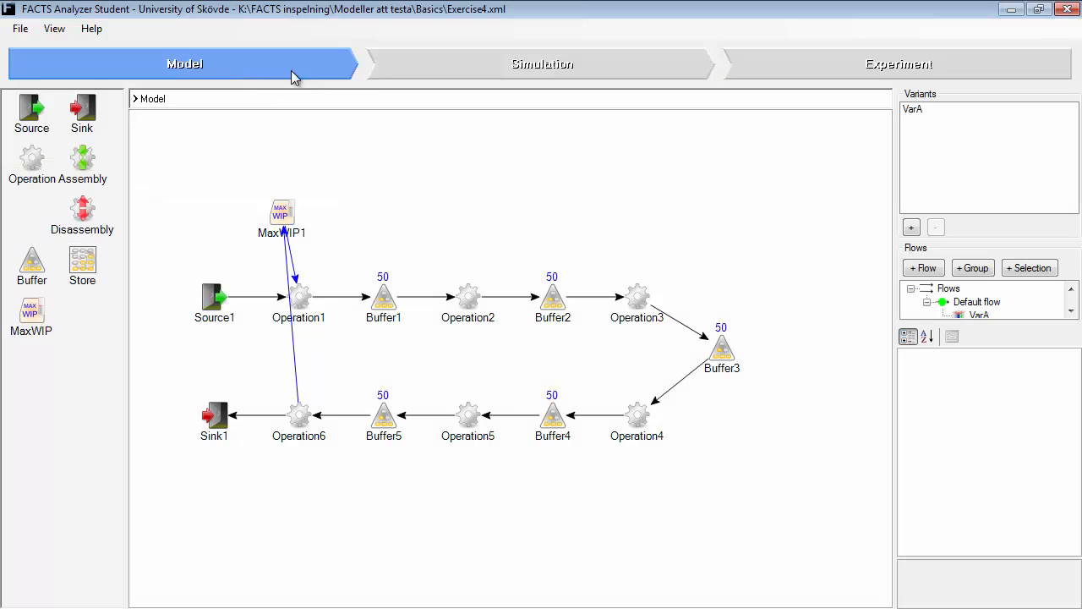
Reroute MaxWIP1 to exit at Operation4 and set its Max WIP to 30
click(297, 415)
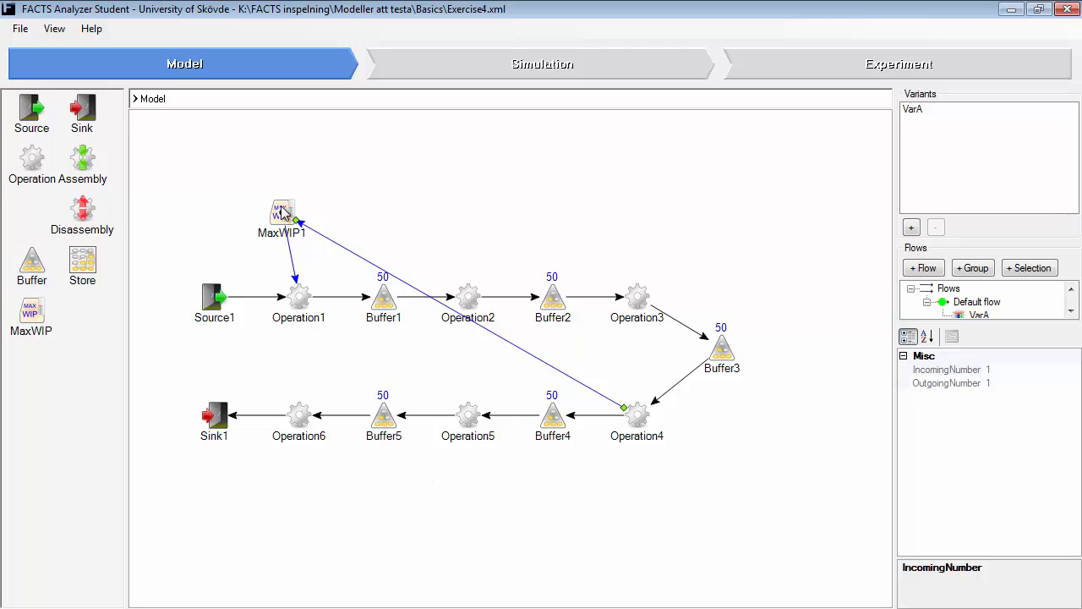
click(281, 211)
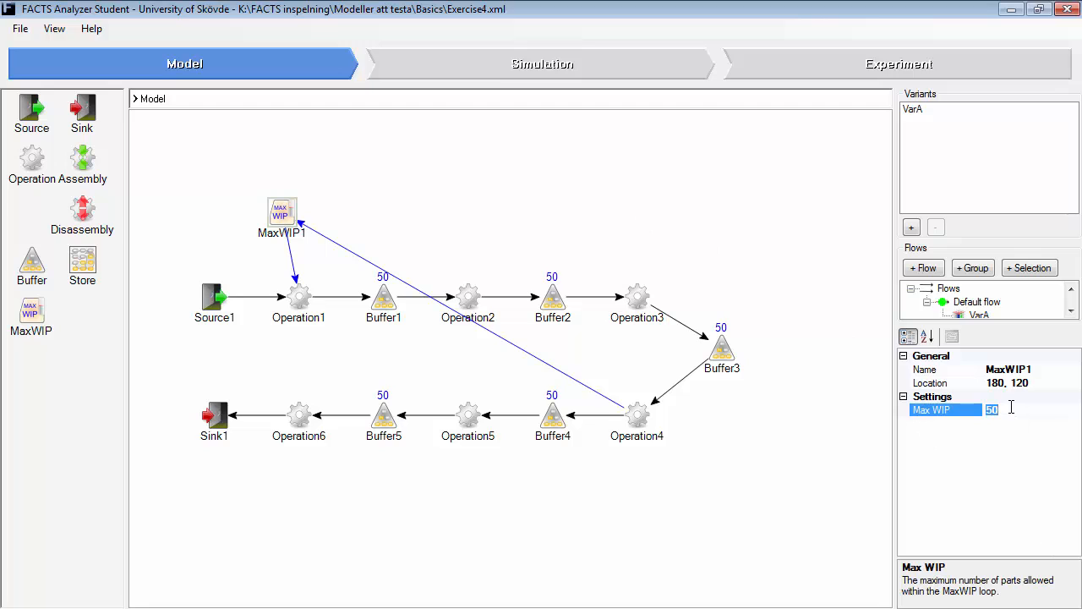
text(30)
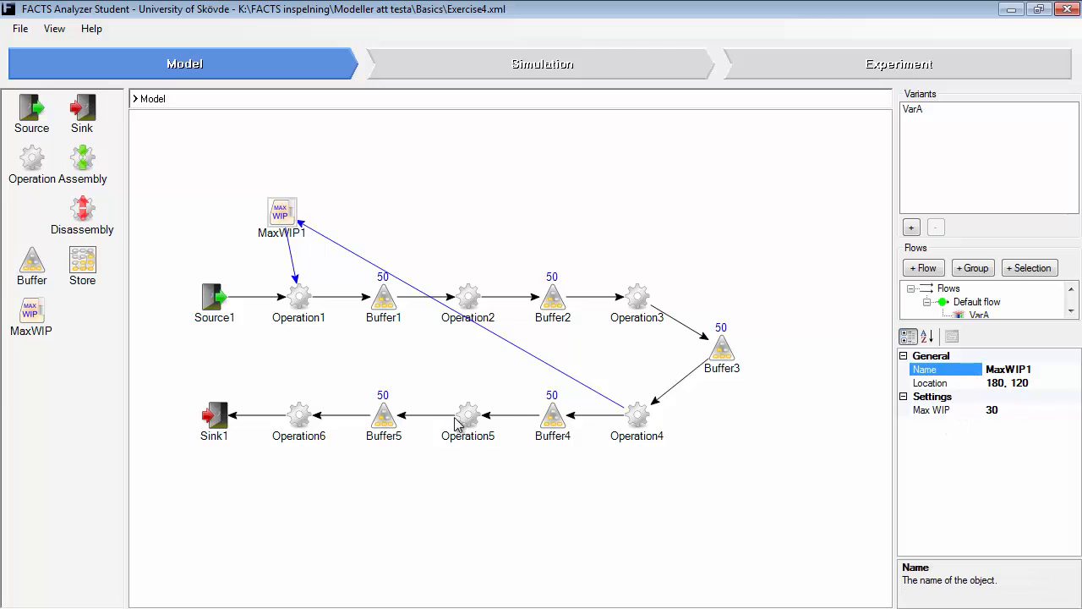
mouse_move(507, 270)
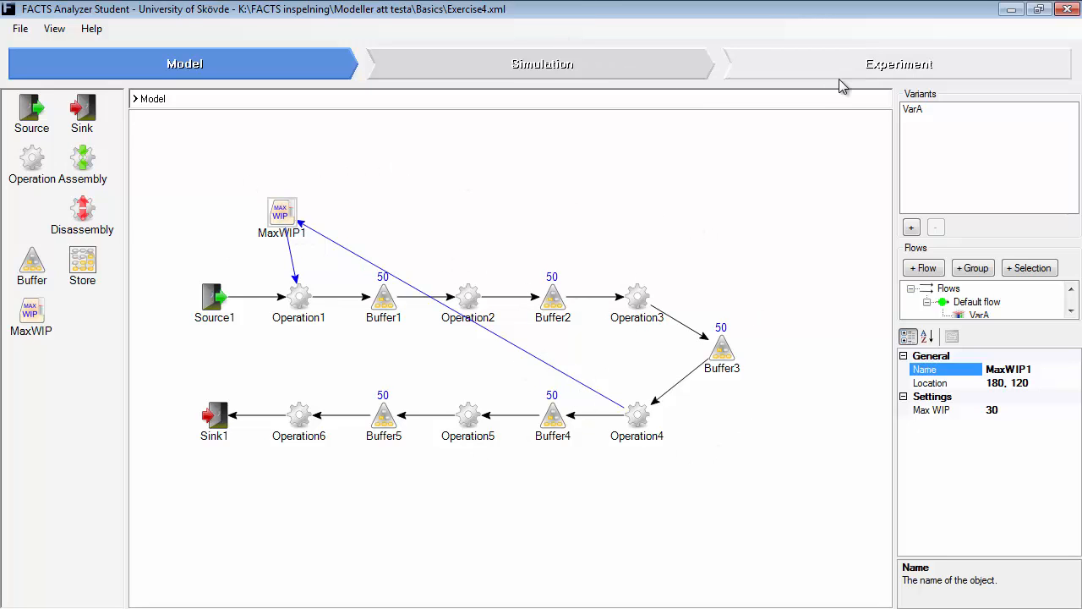
Rerun the experiment for the 30-part loop, view the WIP chart, then close the output
click(898, 65)
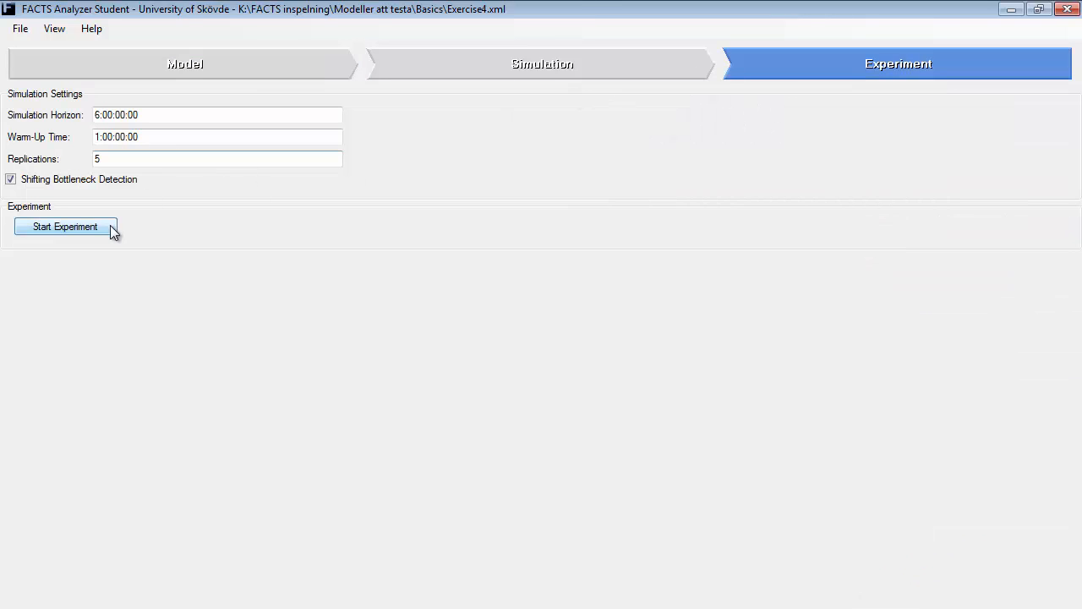
click(64, 227)
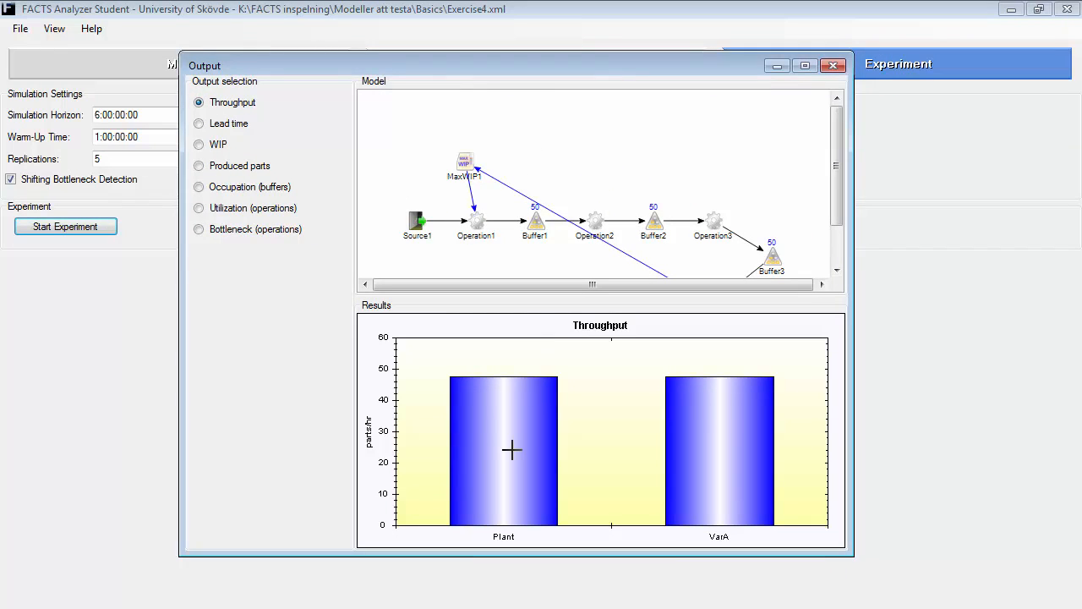
mouse_move(520, 450)
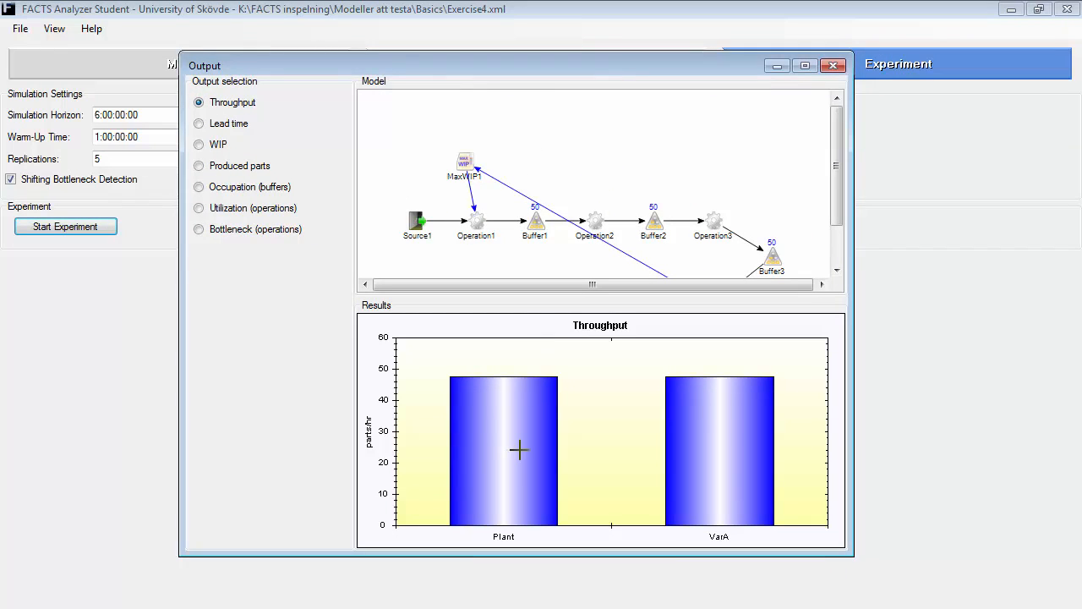
click(199, 144)
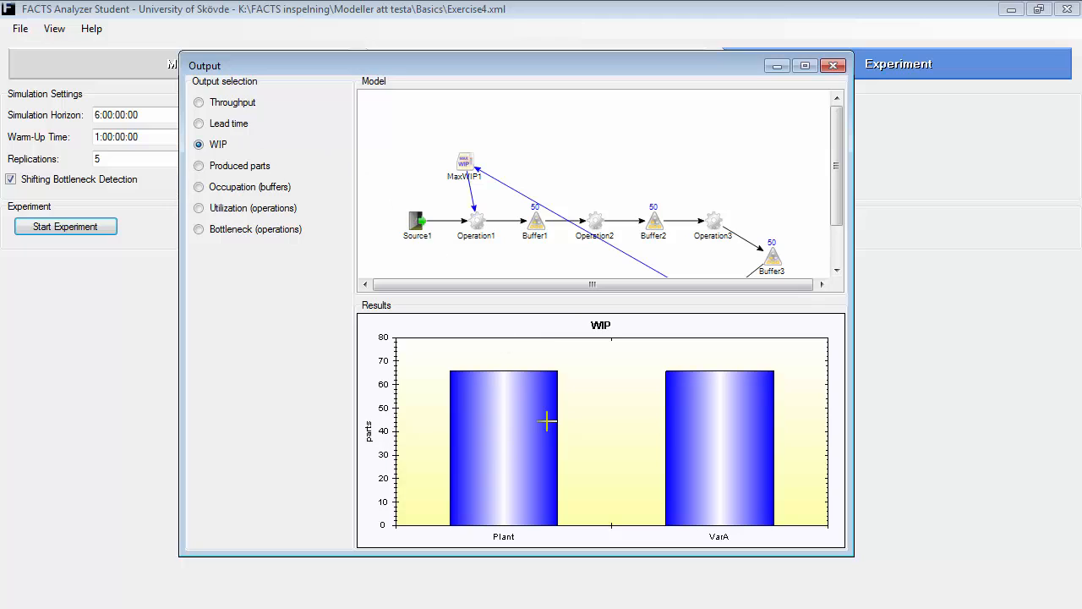
mouse_move(524, 416)
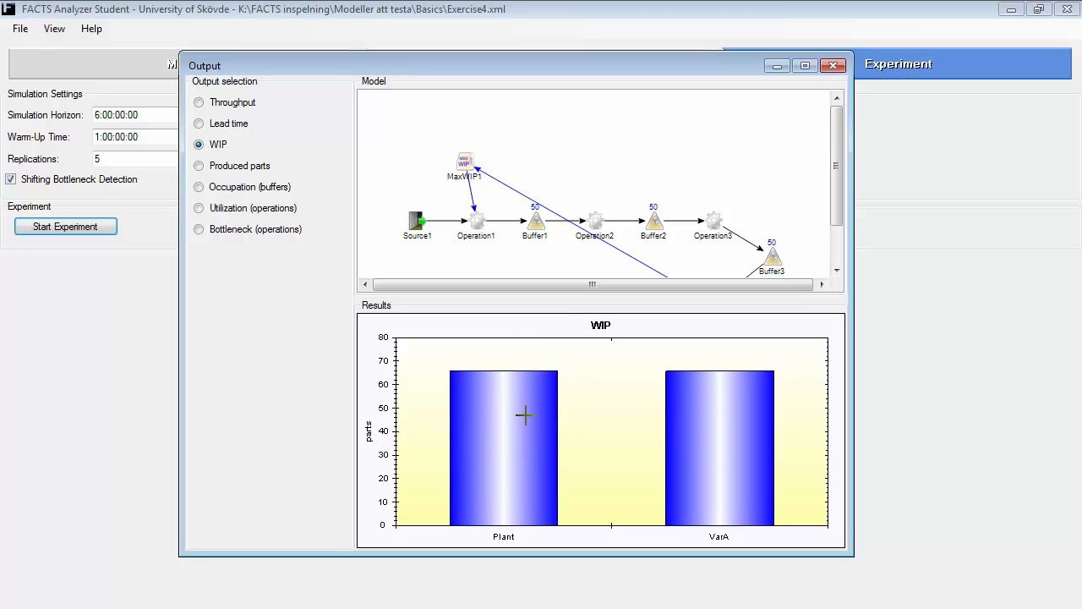
mouse_move(511, 406)
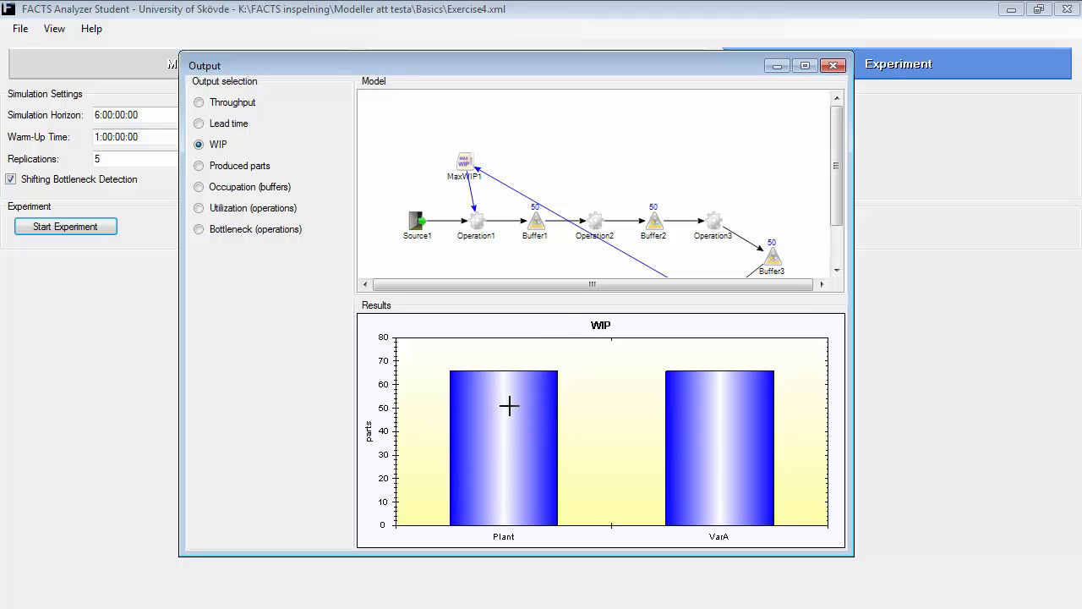
click(832, 66)
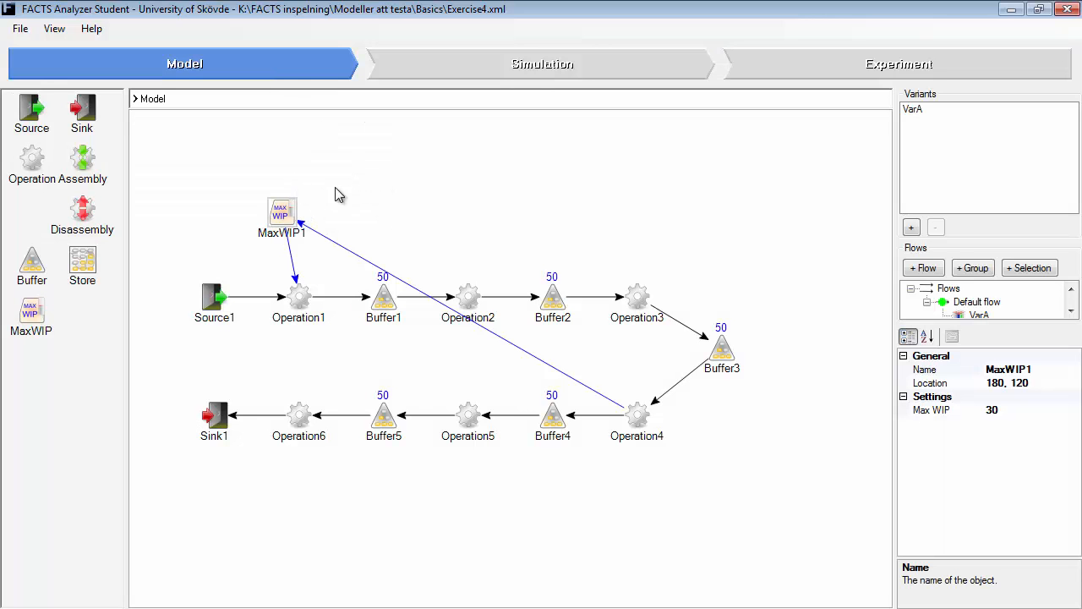
Place MaxWIP2 above Operation2 looping from Operation3, and check its Max WIP of 1
drag(31, 311, 502, 223)
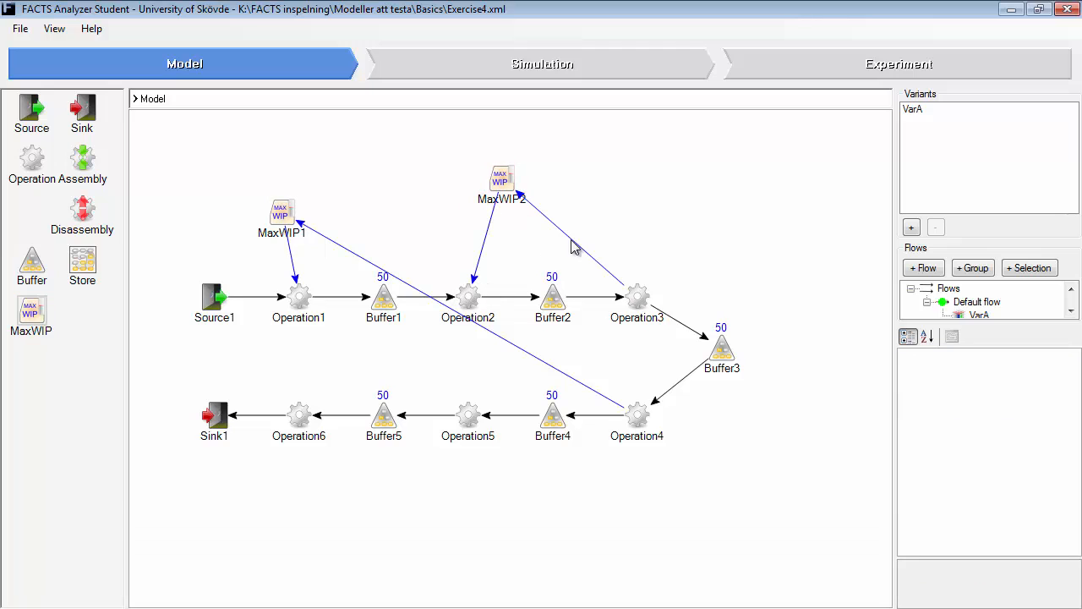
mouse_move(528, 200)
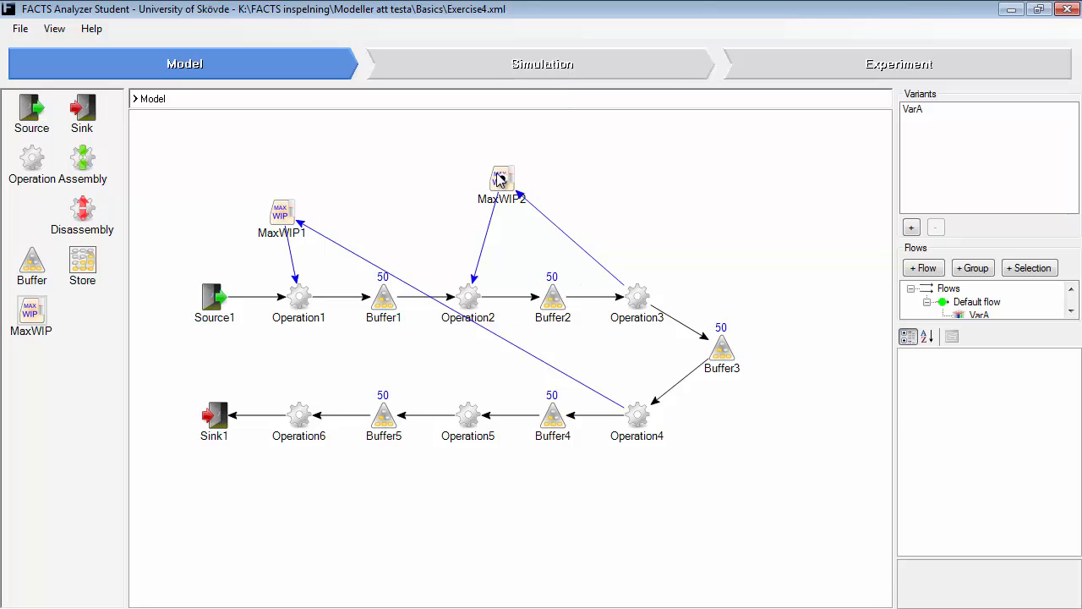
click(500, 178)
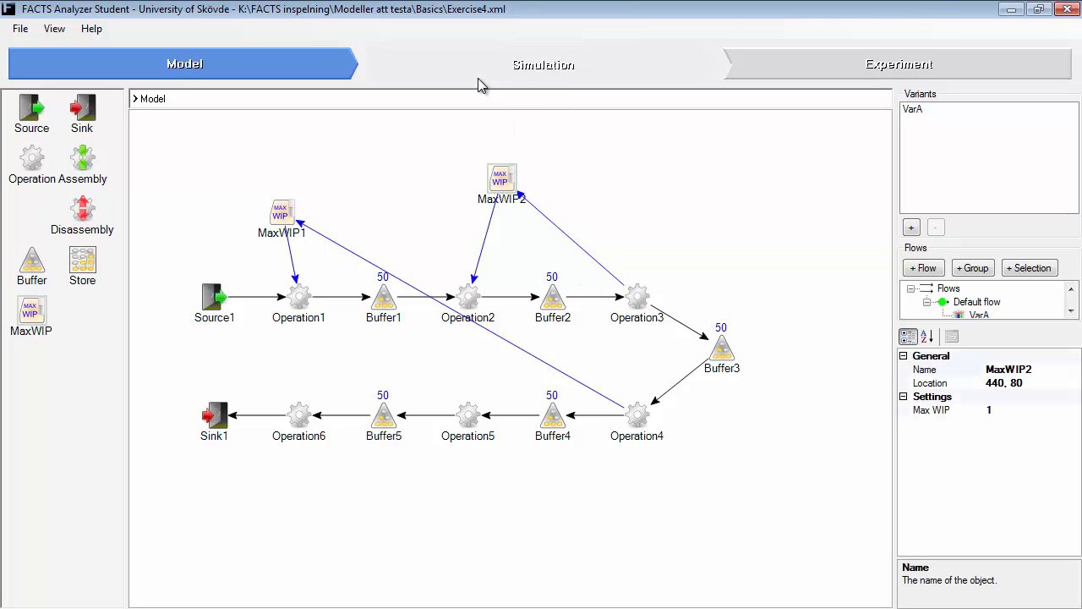
Run the animated simulation in the Simulation view to watch products flow through both WIP loops
click(541, 64)
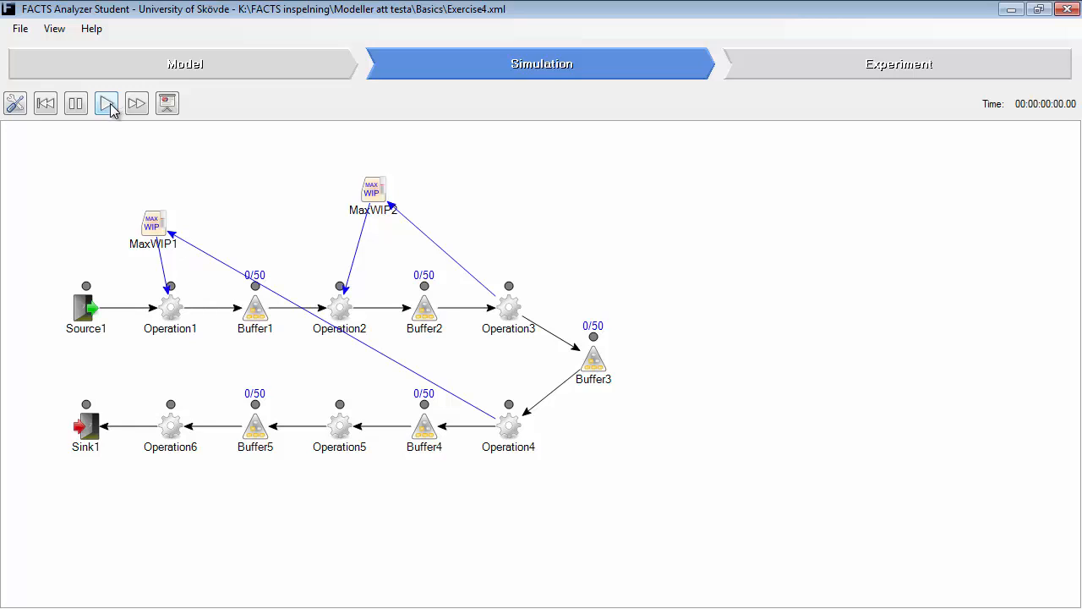
click(105, 103)
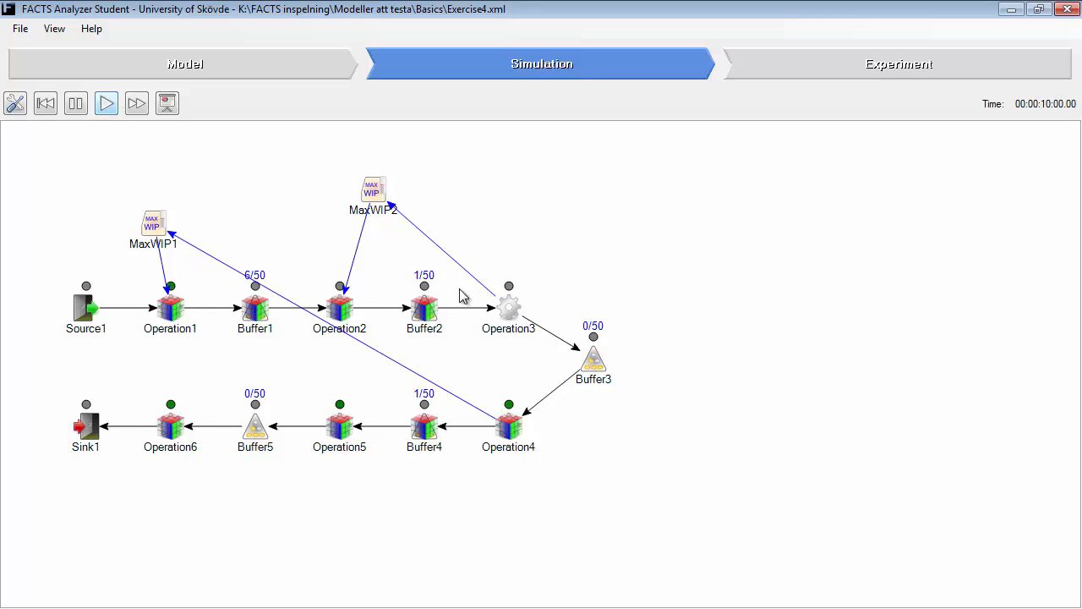